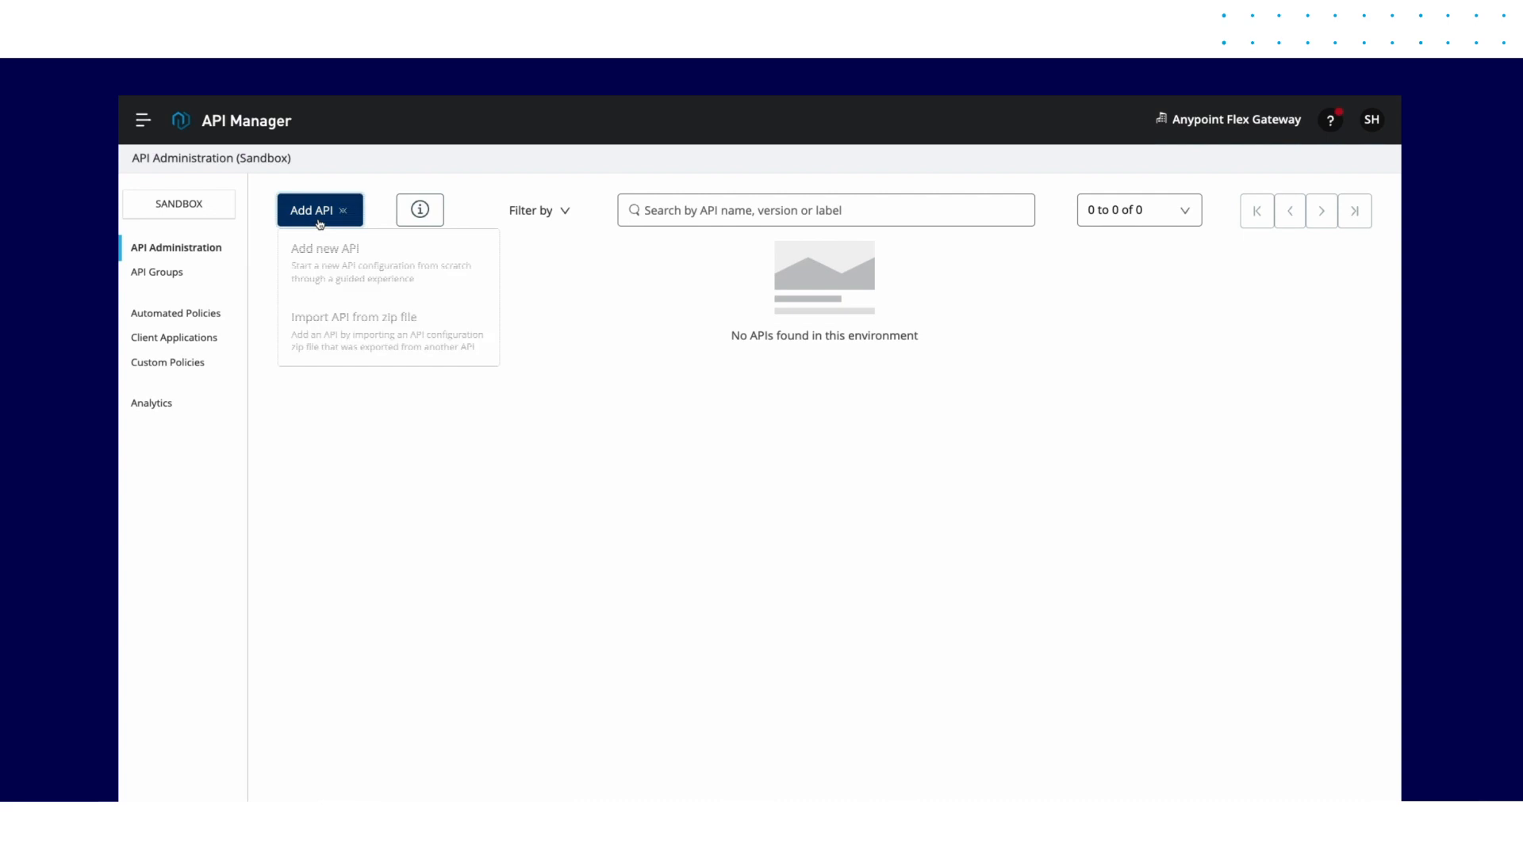
Step: Start a new API on the Flex Gateway runtime and go add a gateway since none exist
left_click(323, 249)
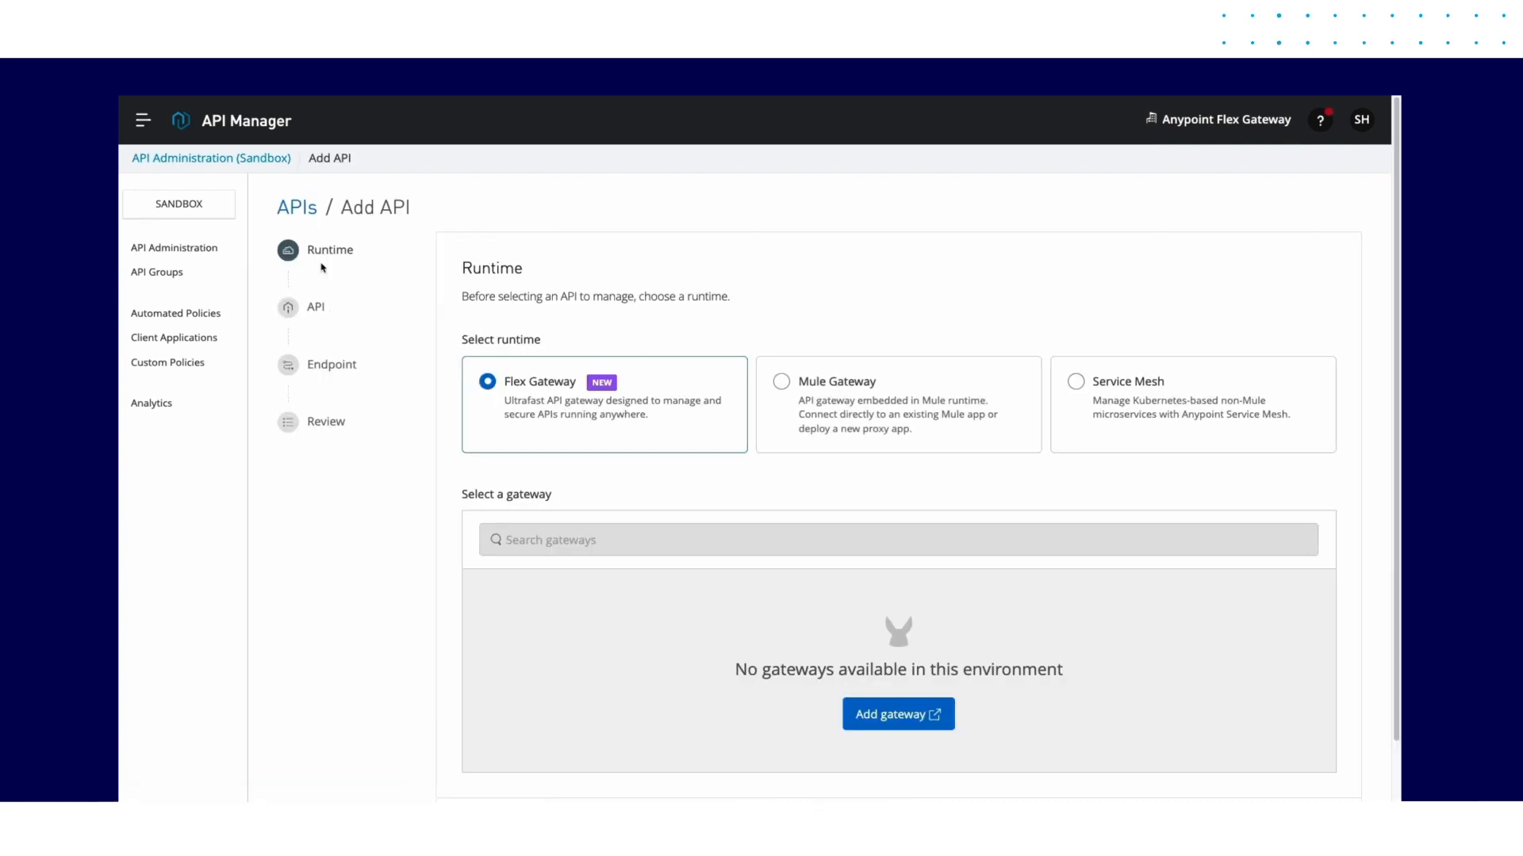
mouse_move(548, 348)
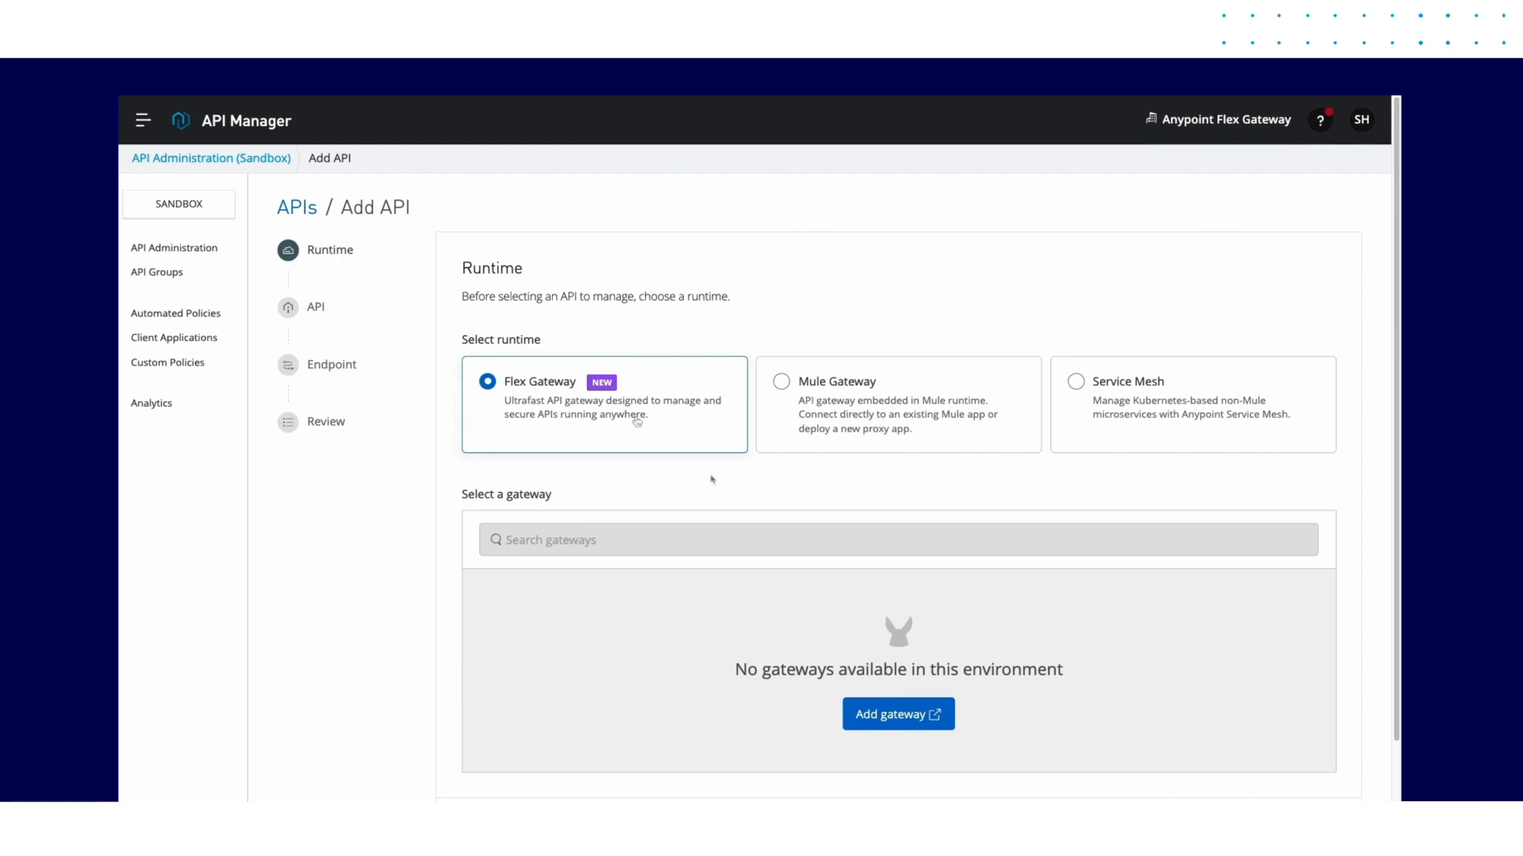
left_click(898, 714)
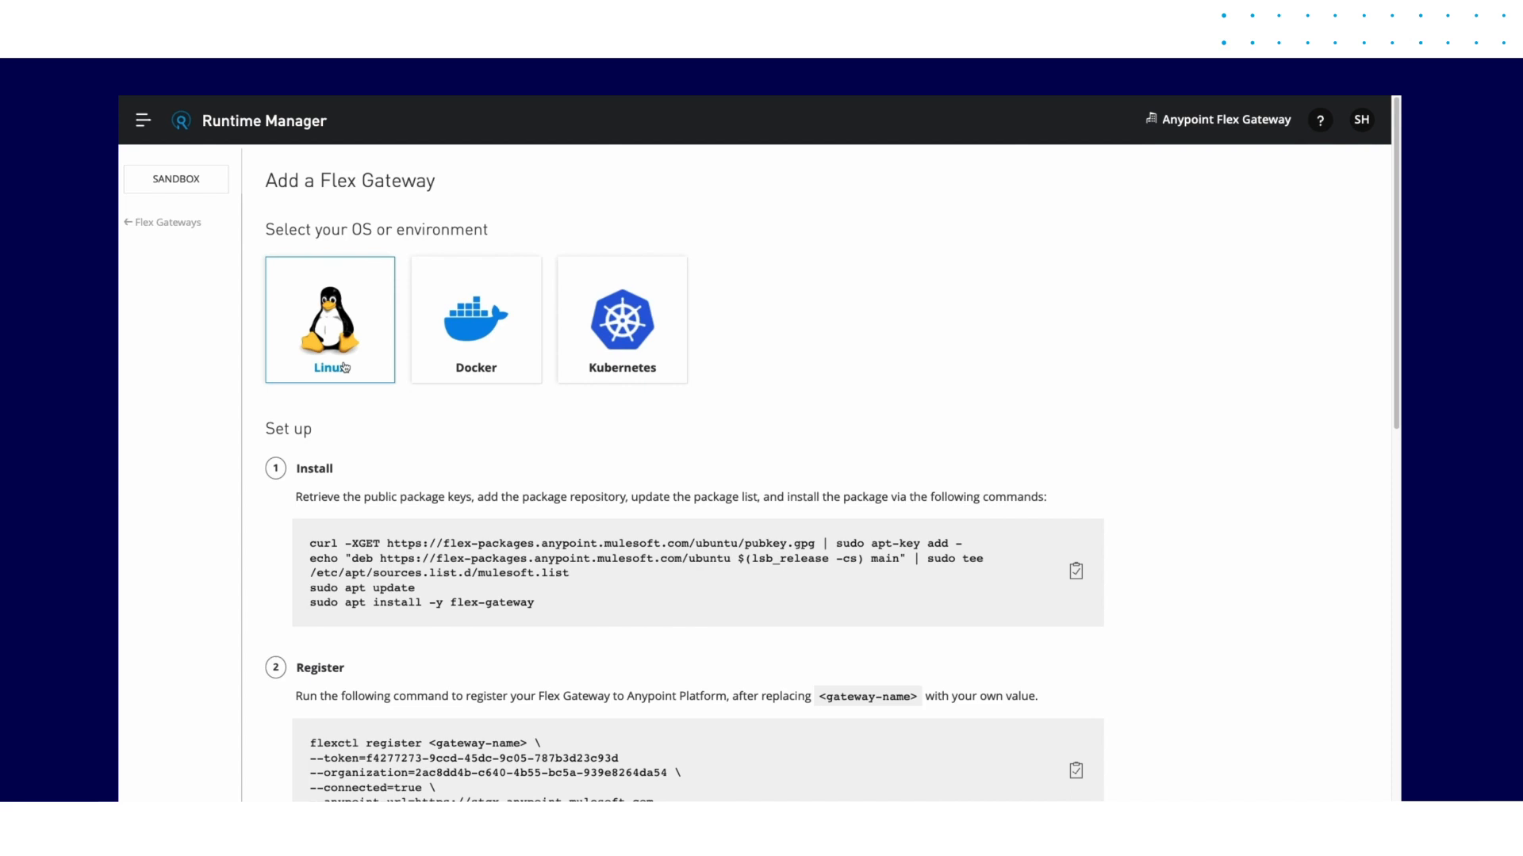
Step: Compare the Docker and Kubernetes Flex Gateway install instructions, ending on the Docker steps
left_click(474, 319)
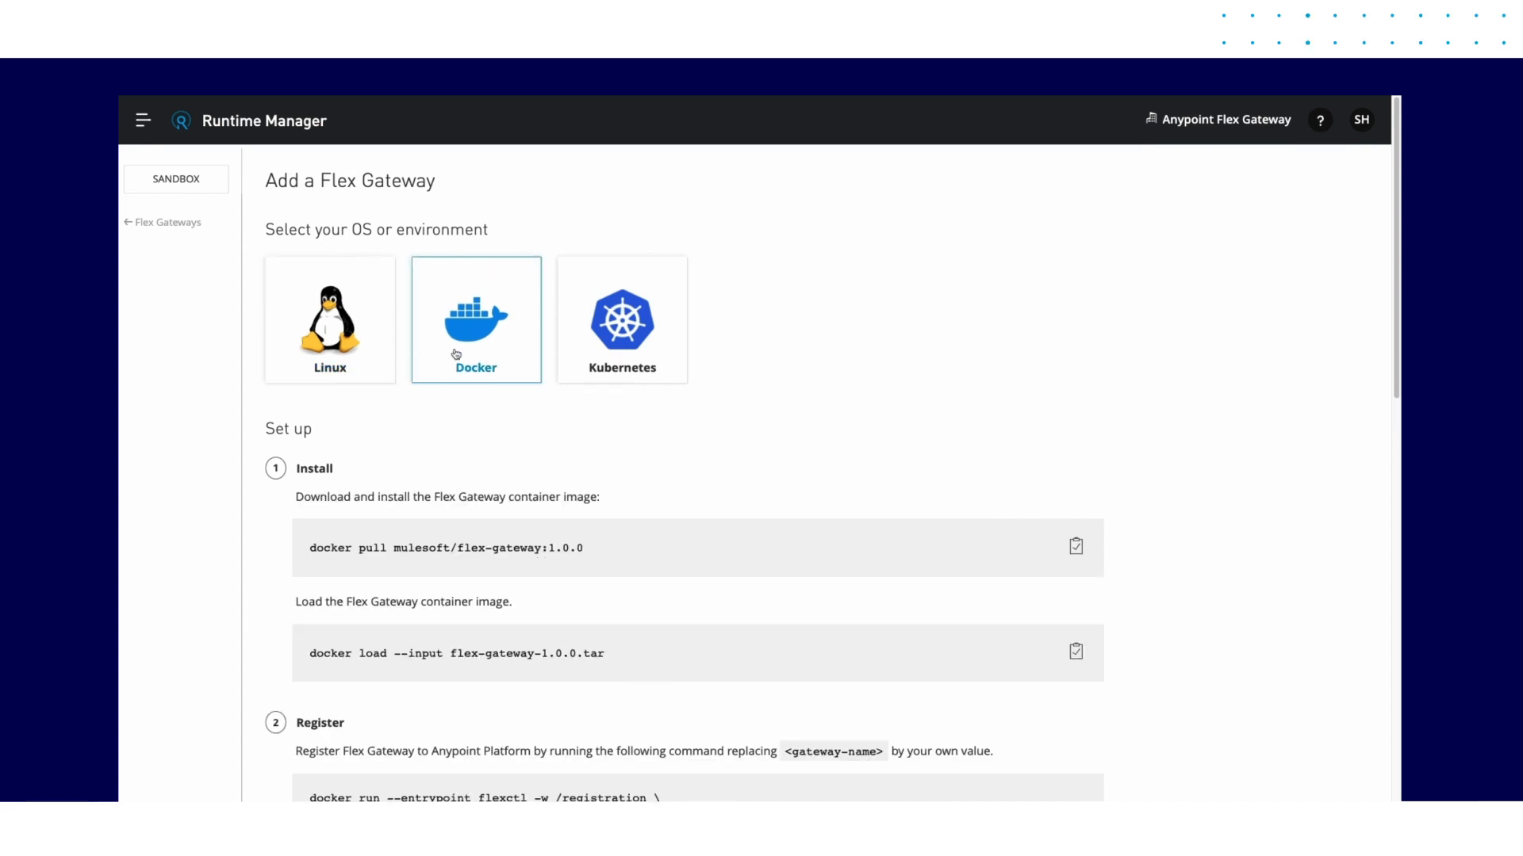
left_click(622, 319)
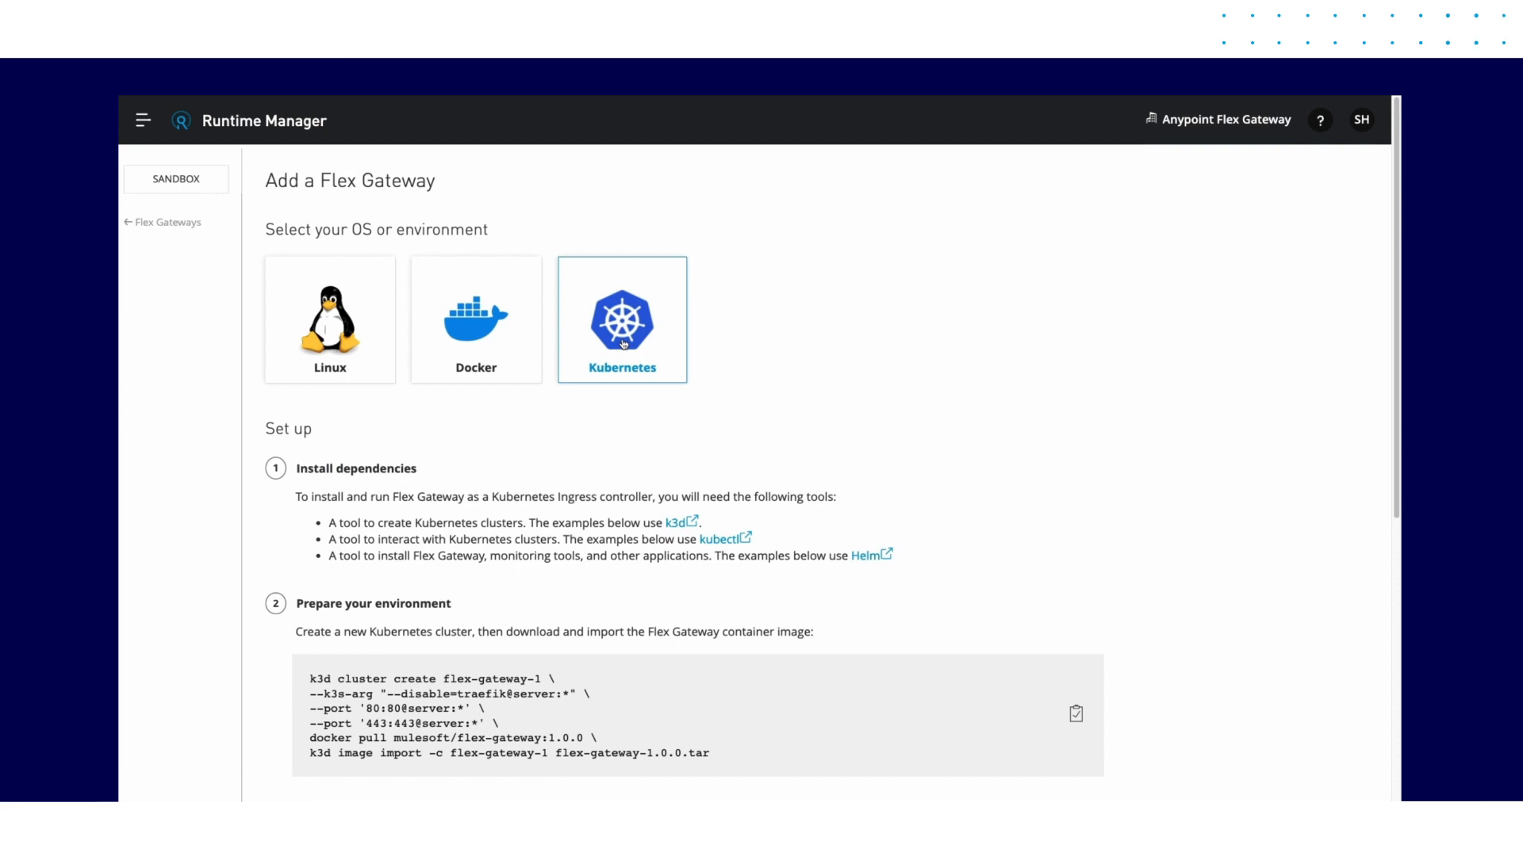
left_click(476, 318)
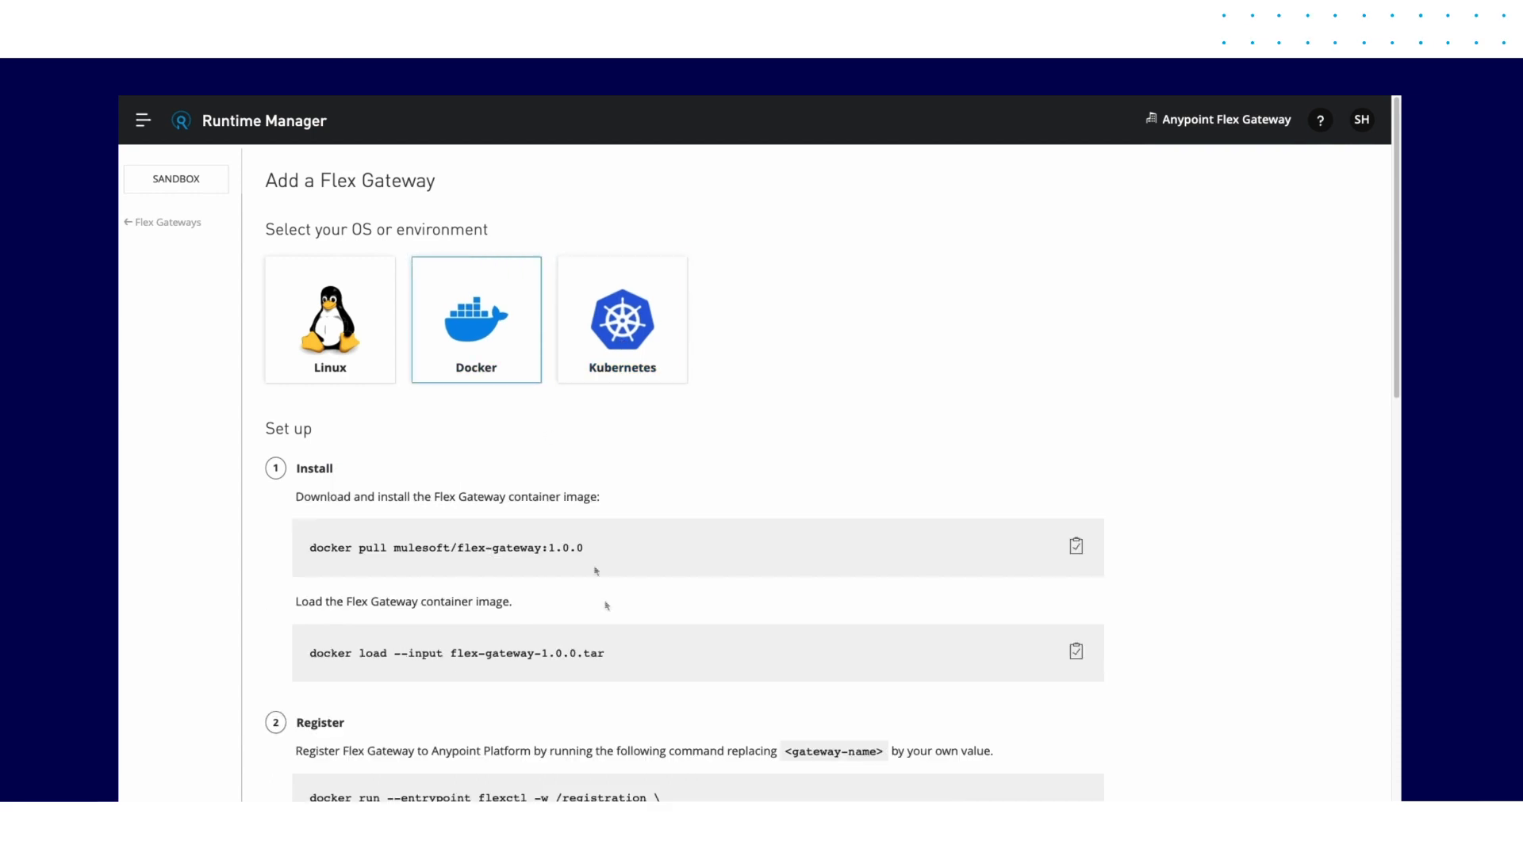
scroll("down", 3)
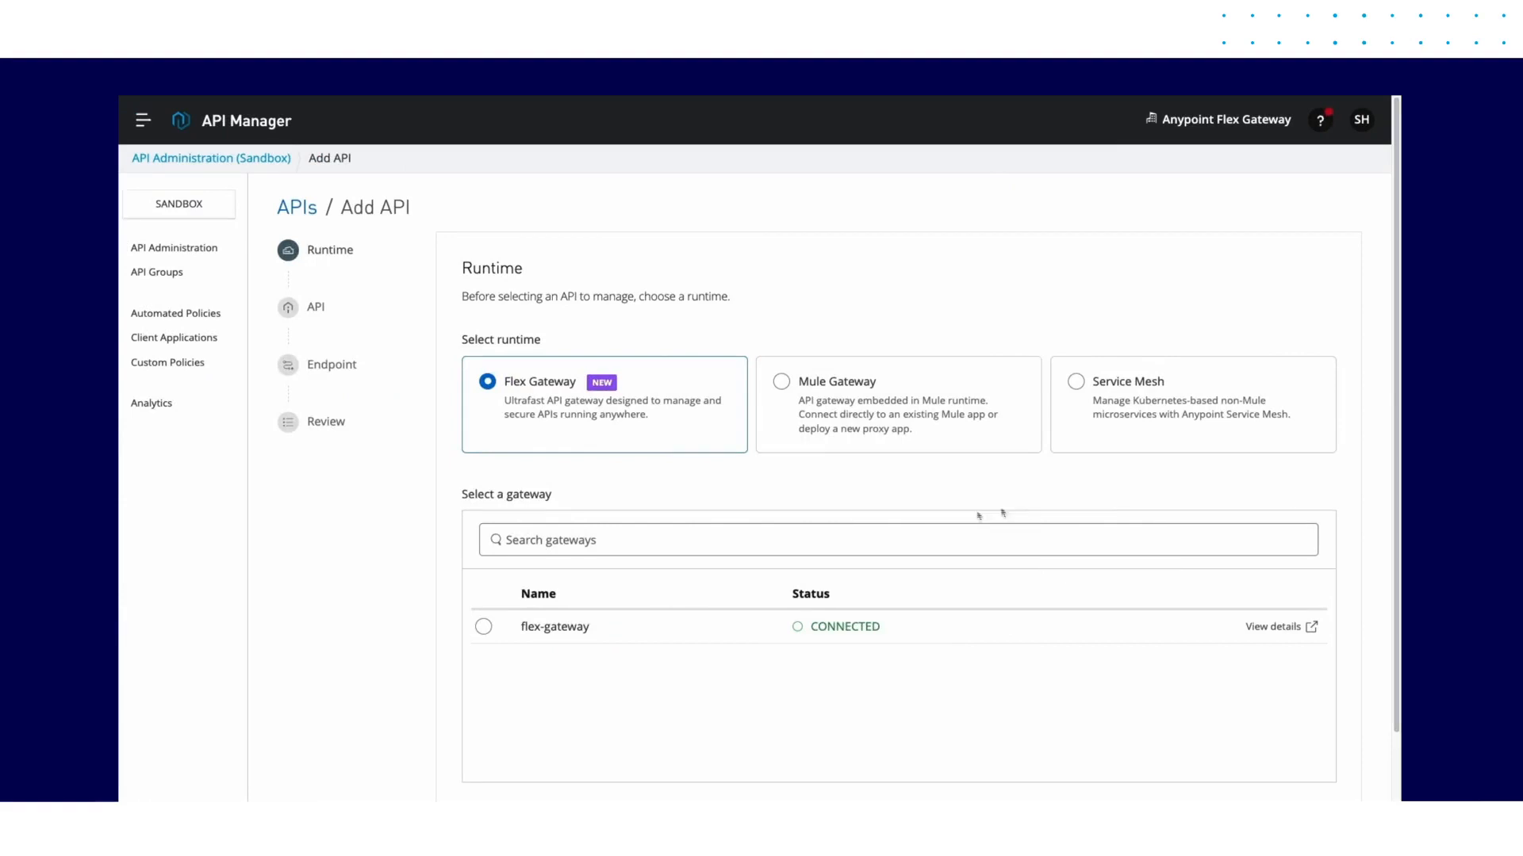
mouse_move(590, 642)
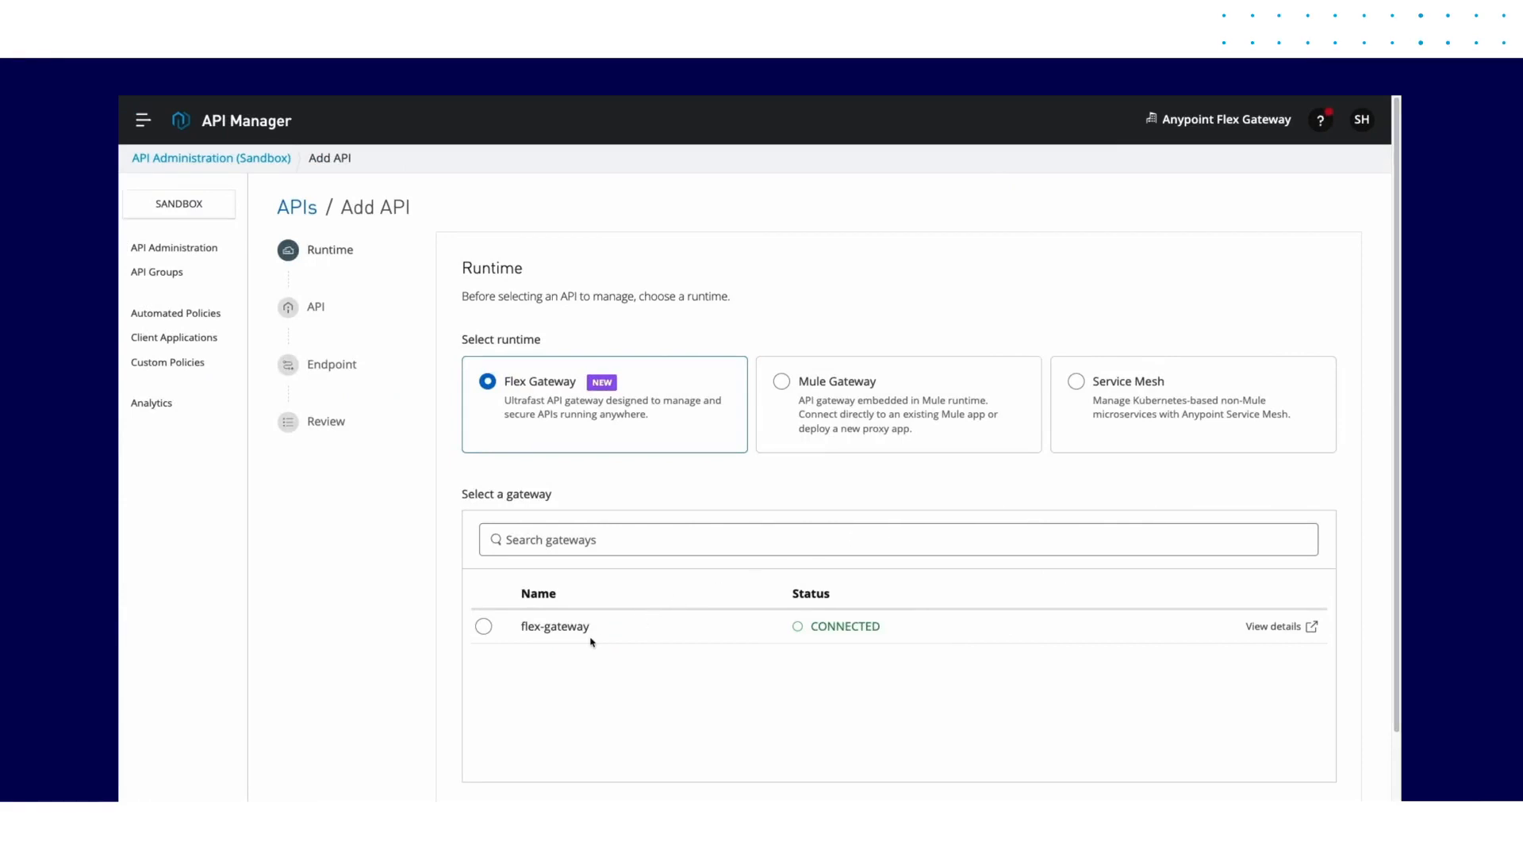
Step: Choose the connected flex-gateway as the runtime and continue to the API details step
left_click(483, 626)
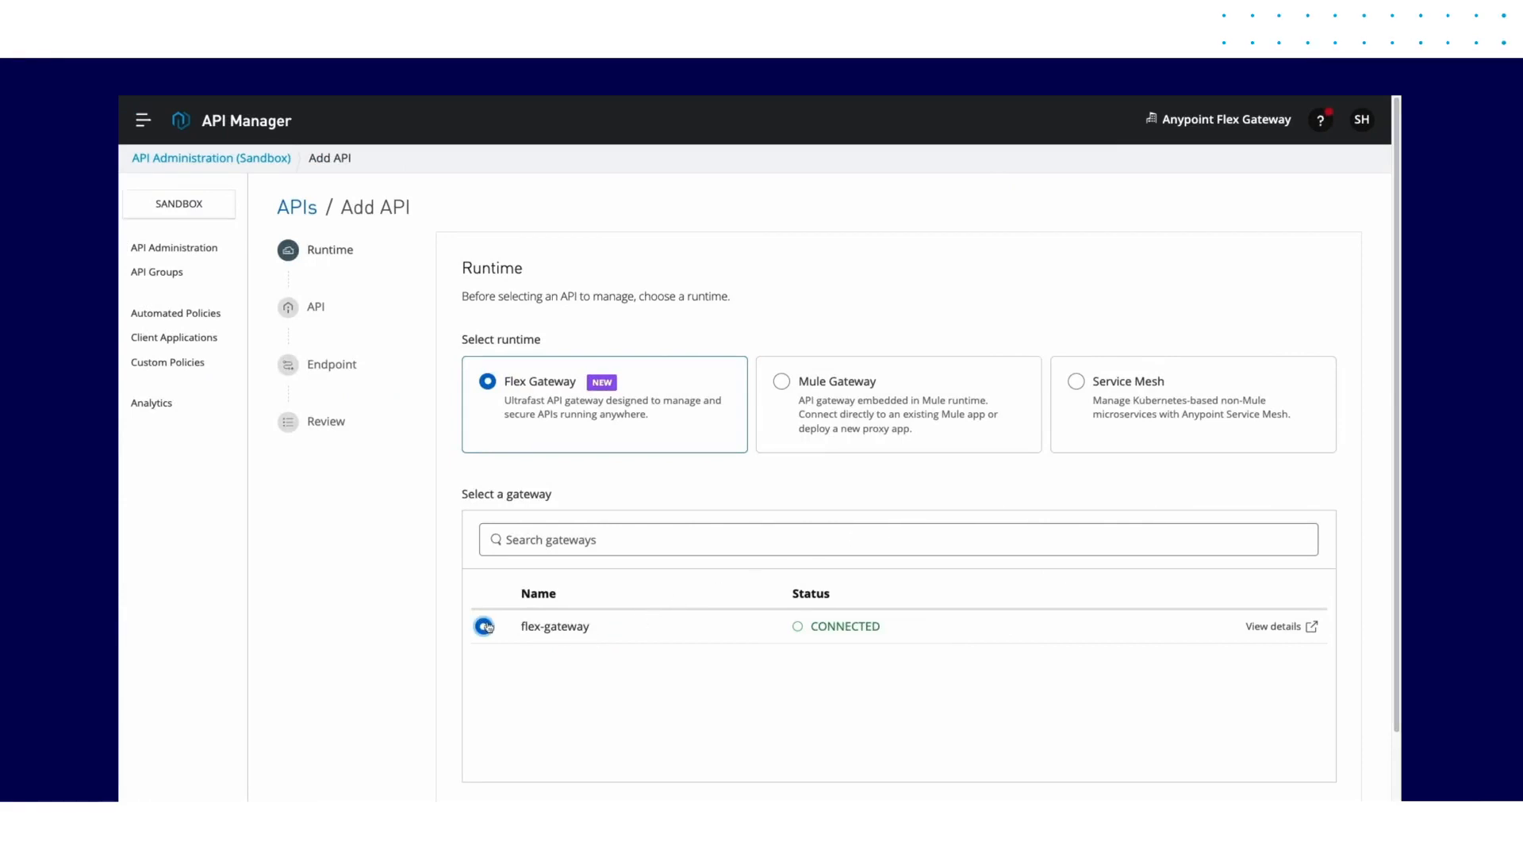
left_click(486, 627)
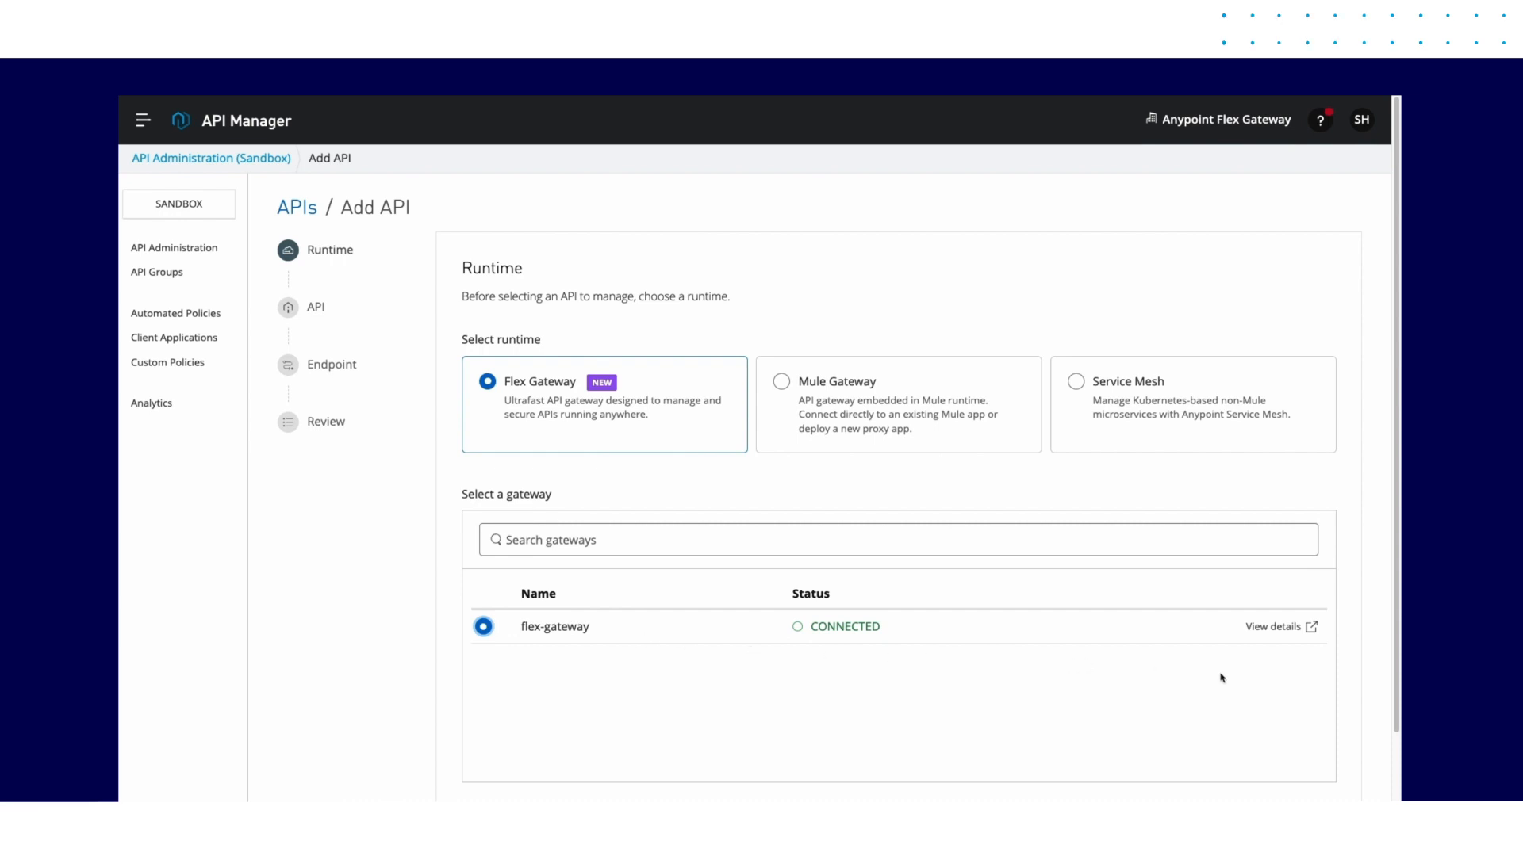
scroll("down", 3)
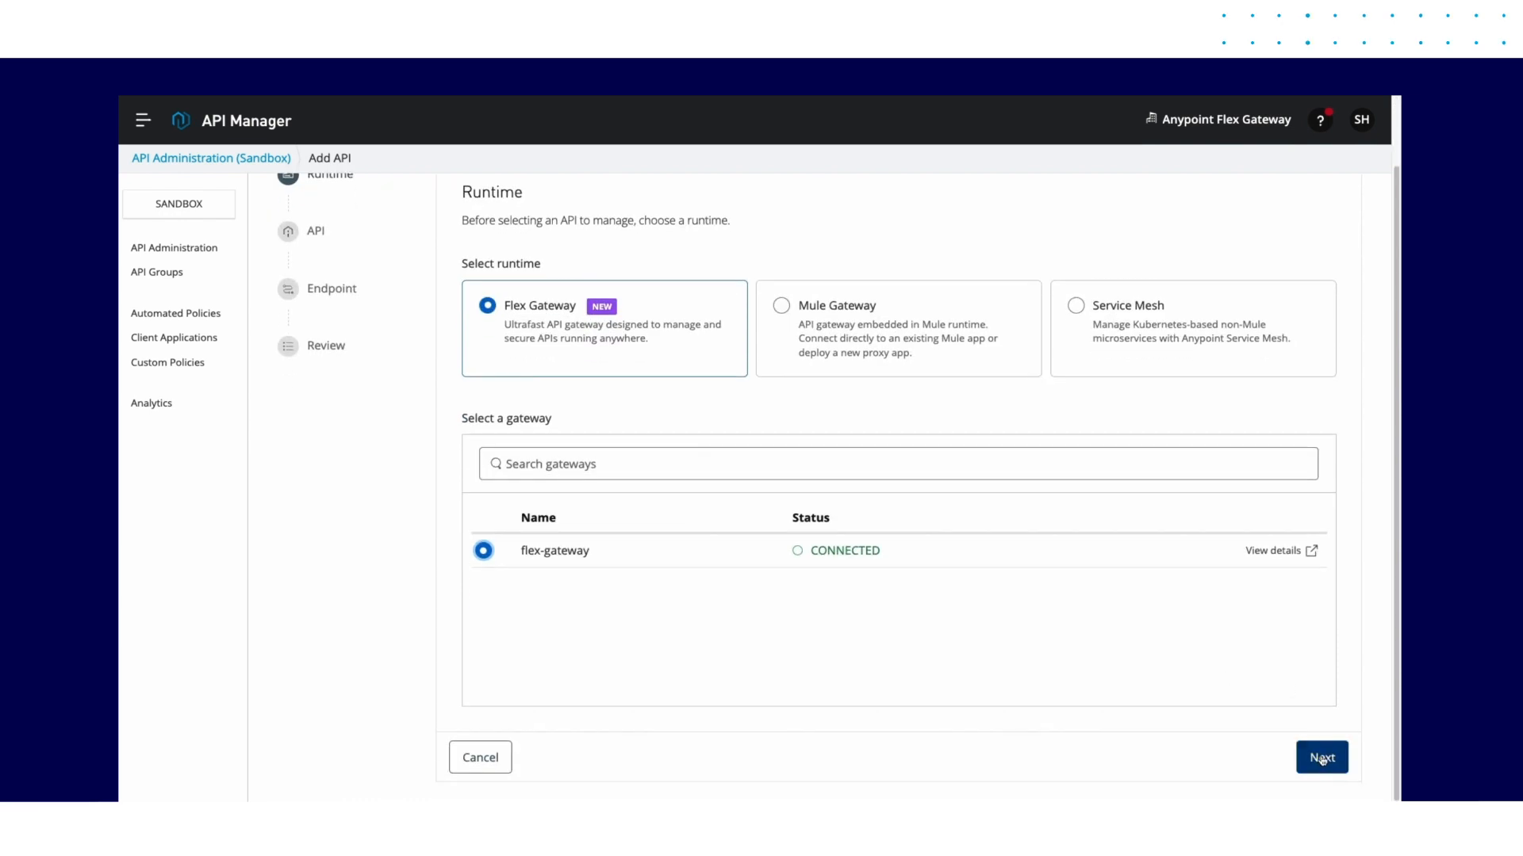
left_click(1321, 758)
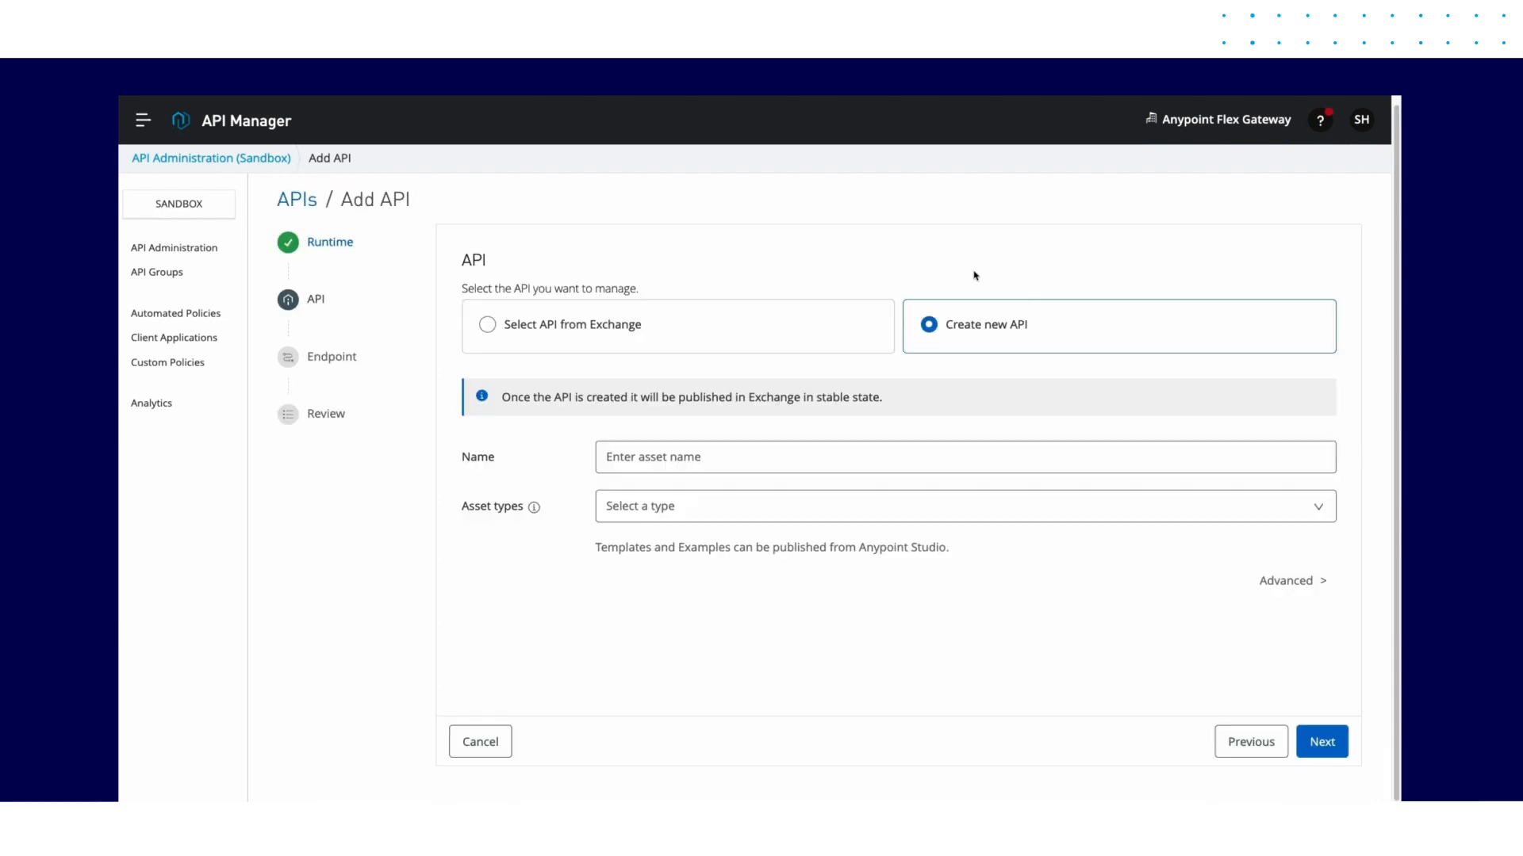
Step: Name the API 'Orders API', load the NTO_orders_API.json spec and review the advanced endpoint options
type("Orders API")
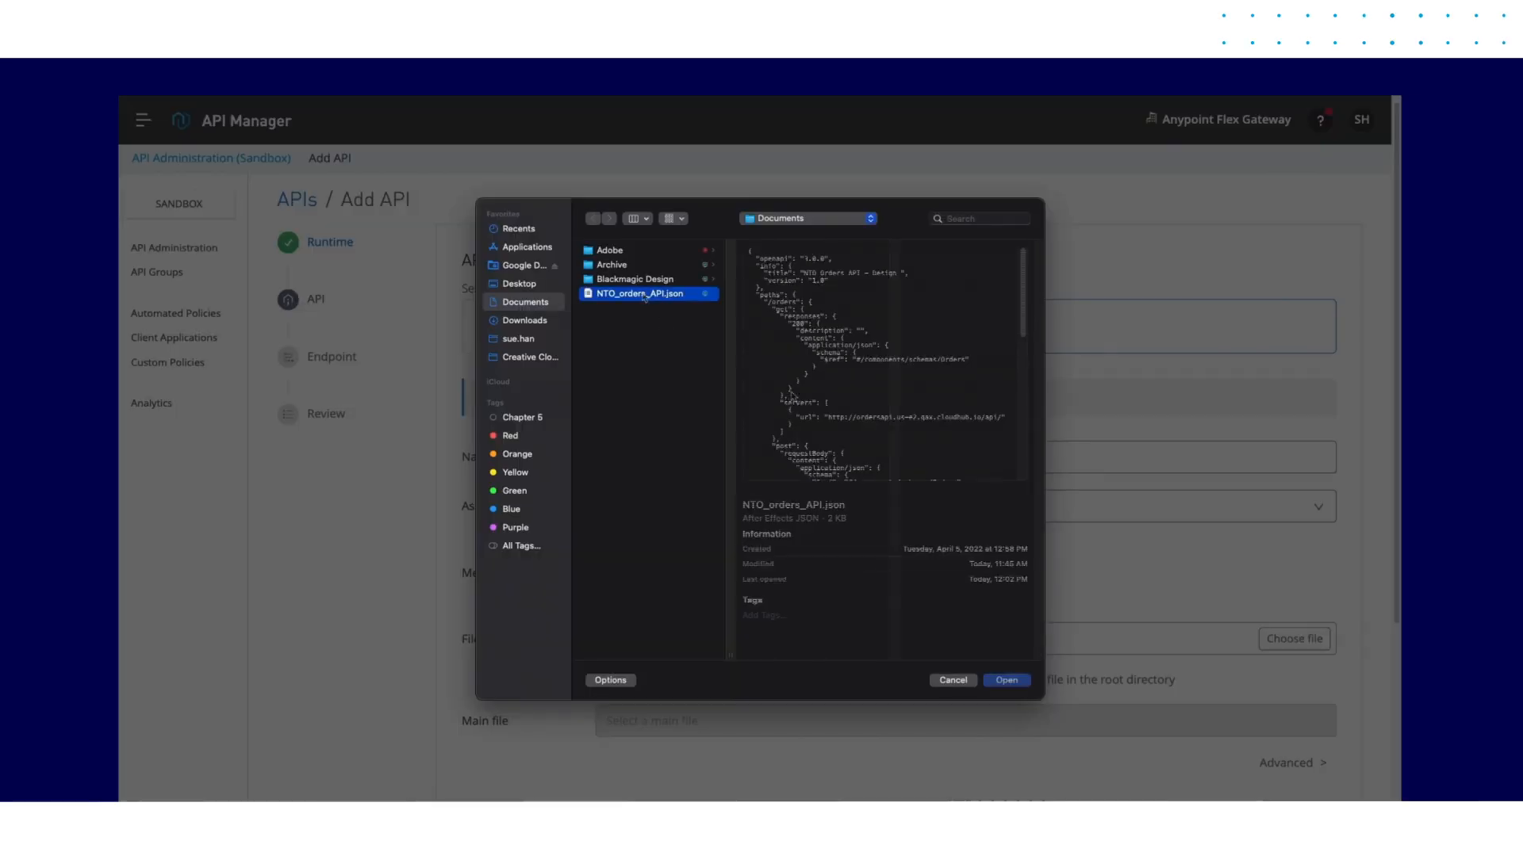
left_click(1005, 680)
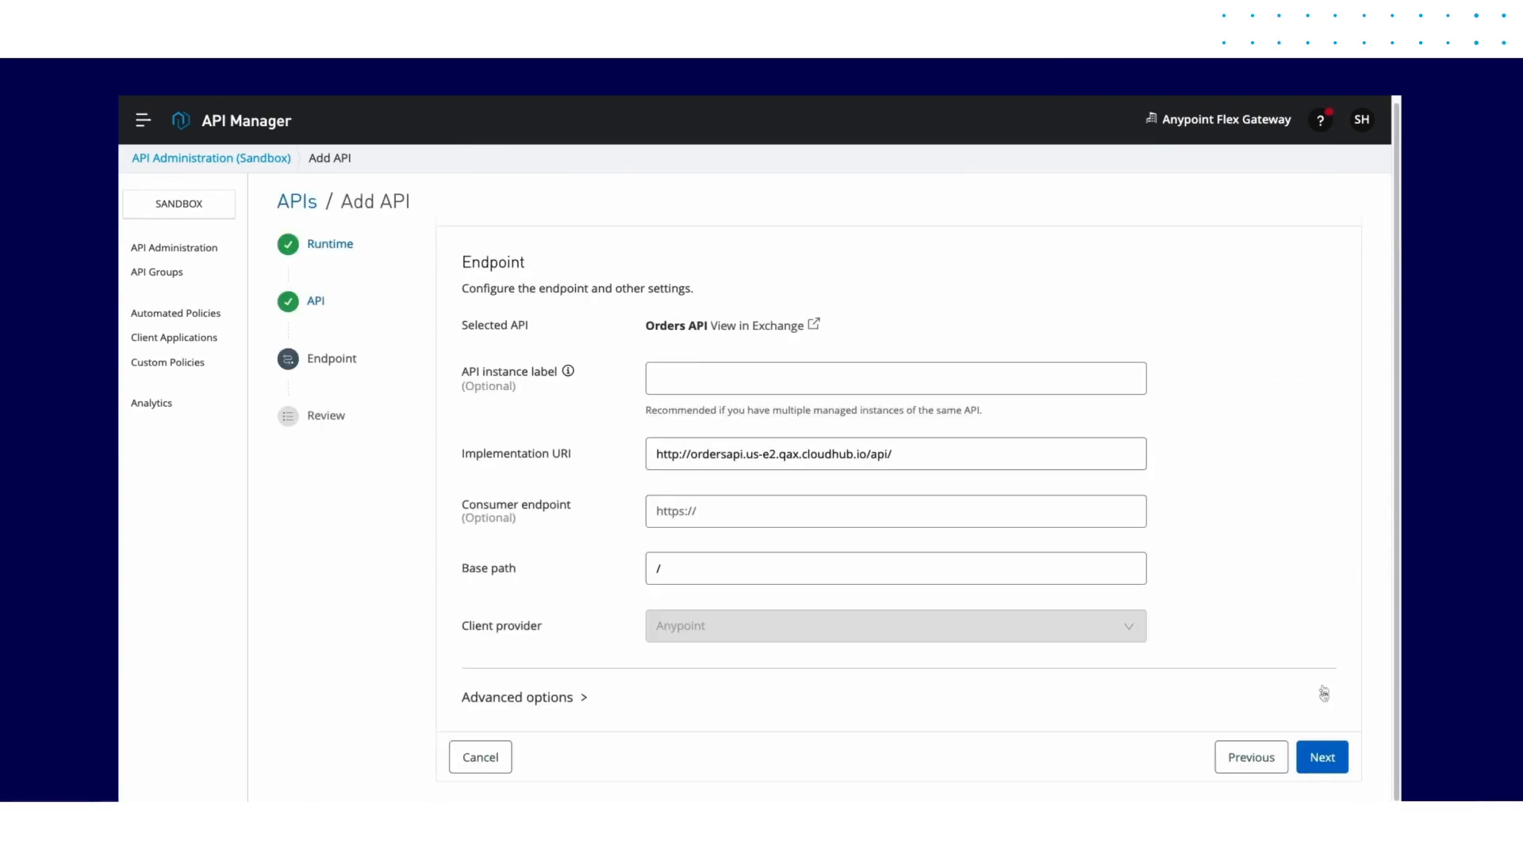
mouse_move(1296, 719)
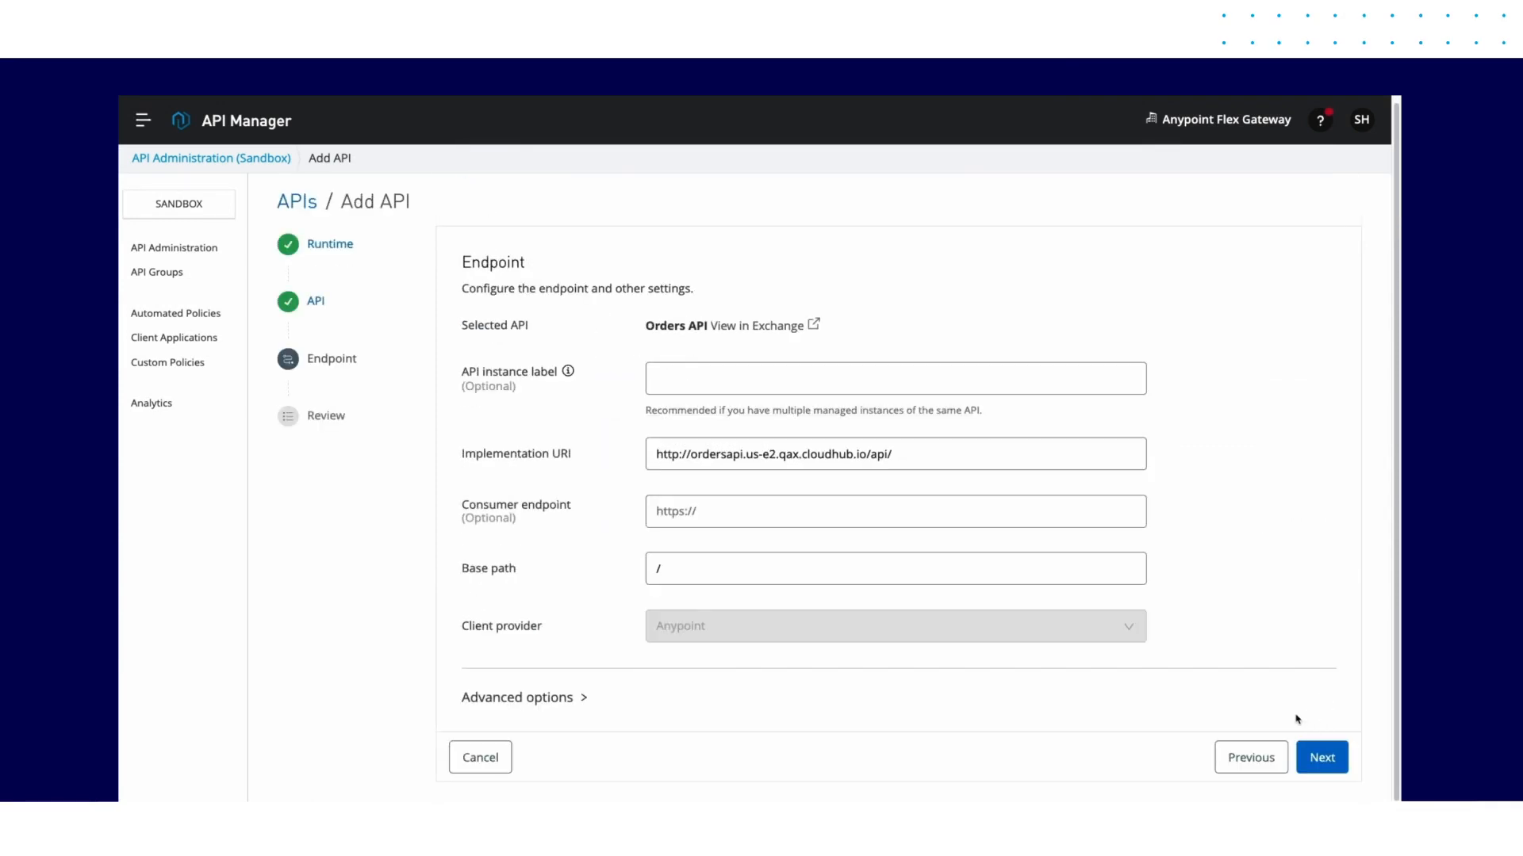
left_click(517, 697)
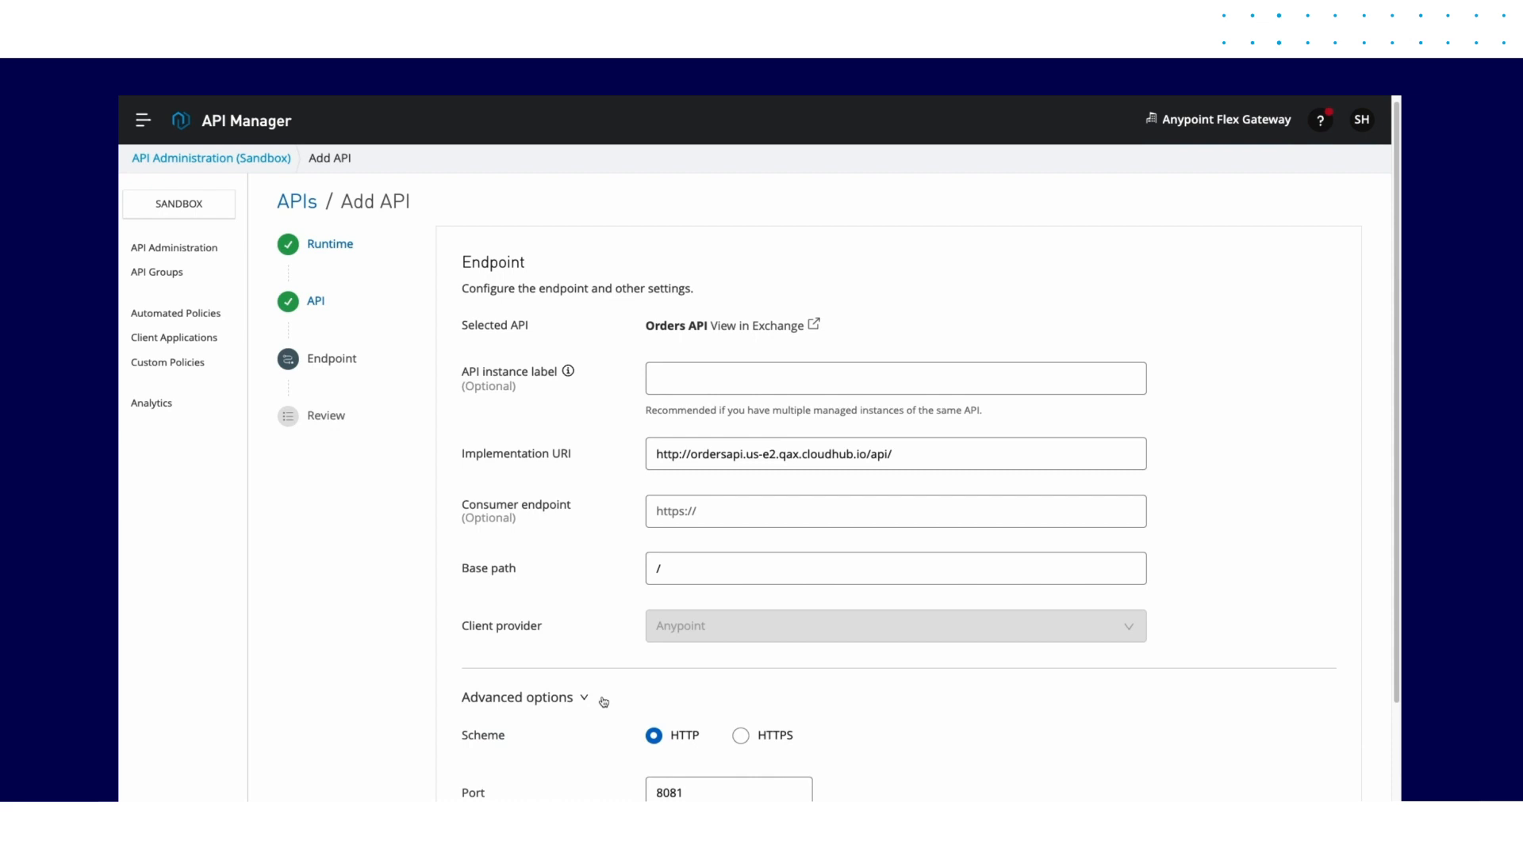
scroll("down", 3)
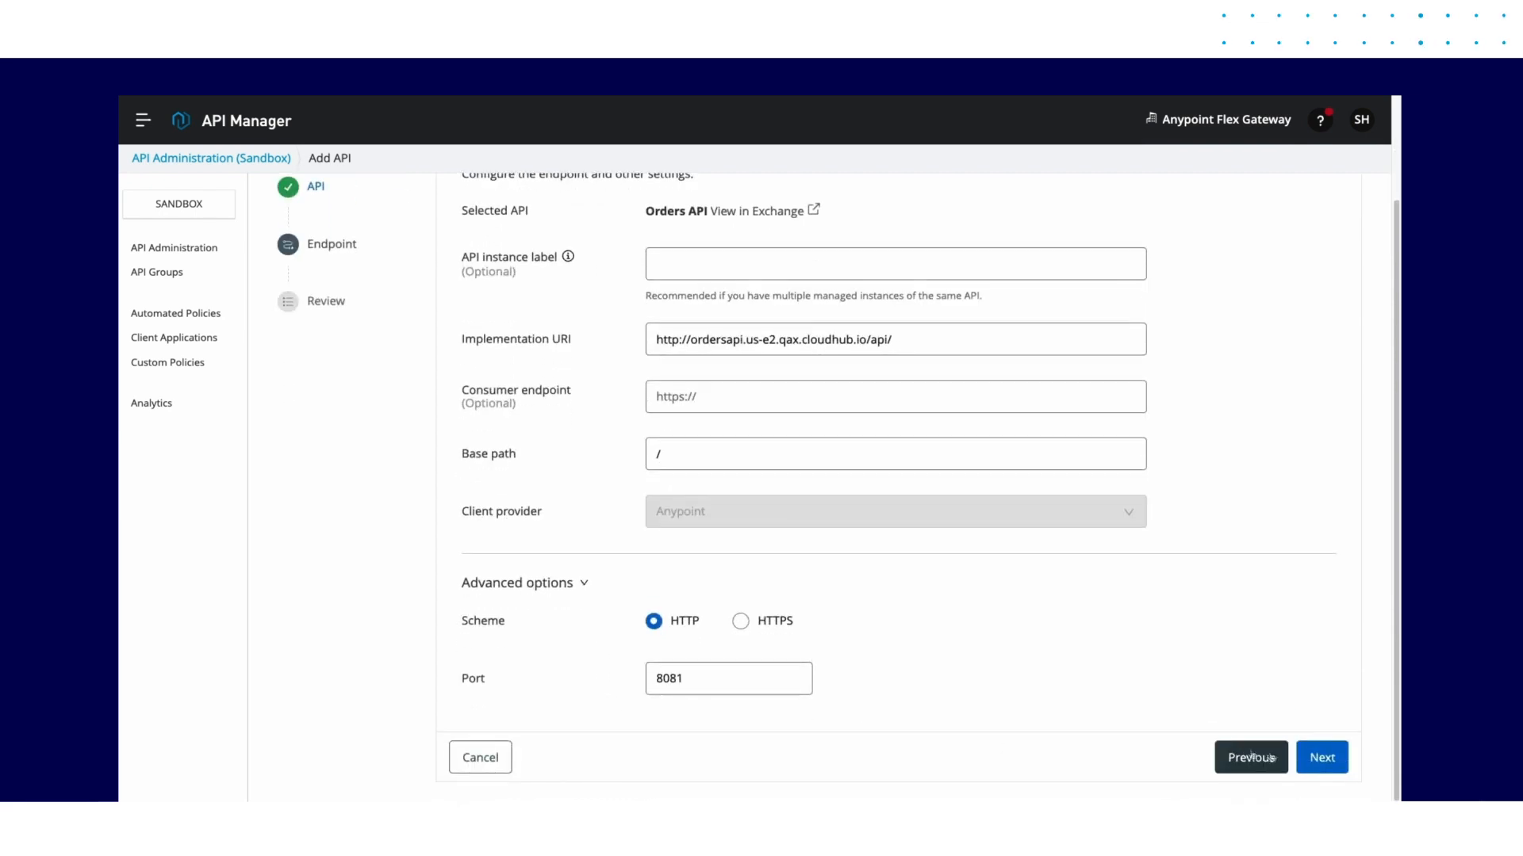
Step: Review the configuration and save & deploy Orders API v1 to the flex-gateway
left_click(1319, 757)
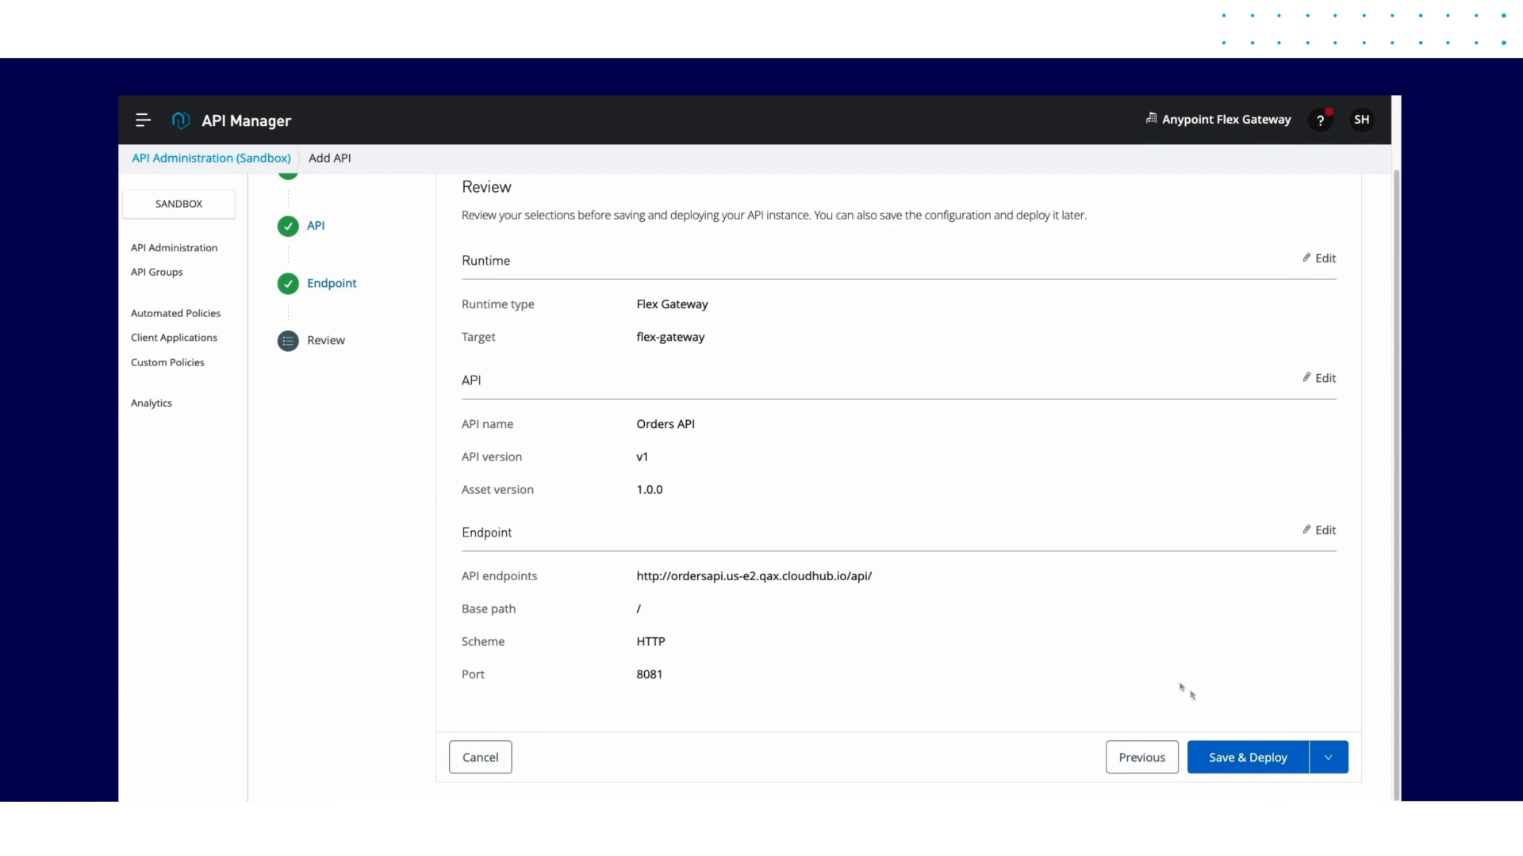
left_click(1248, 758)
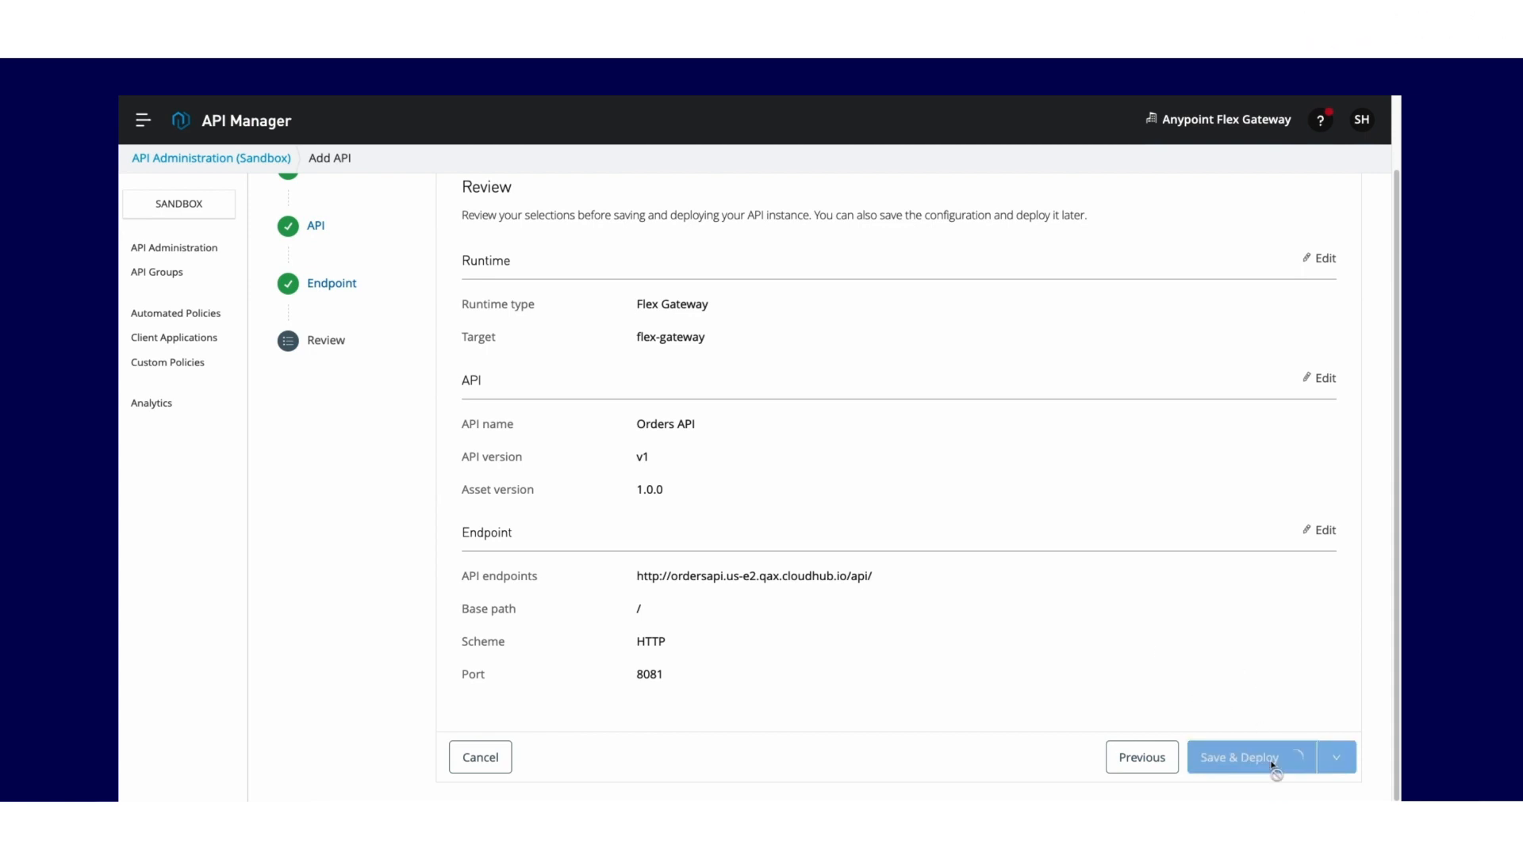
left_click(1248, 758)
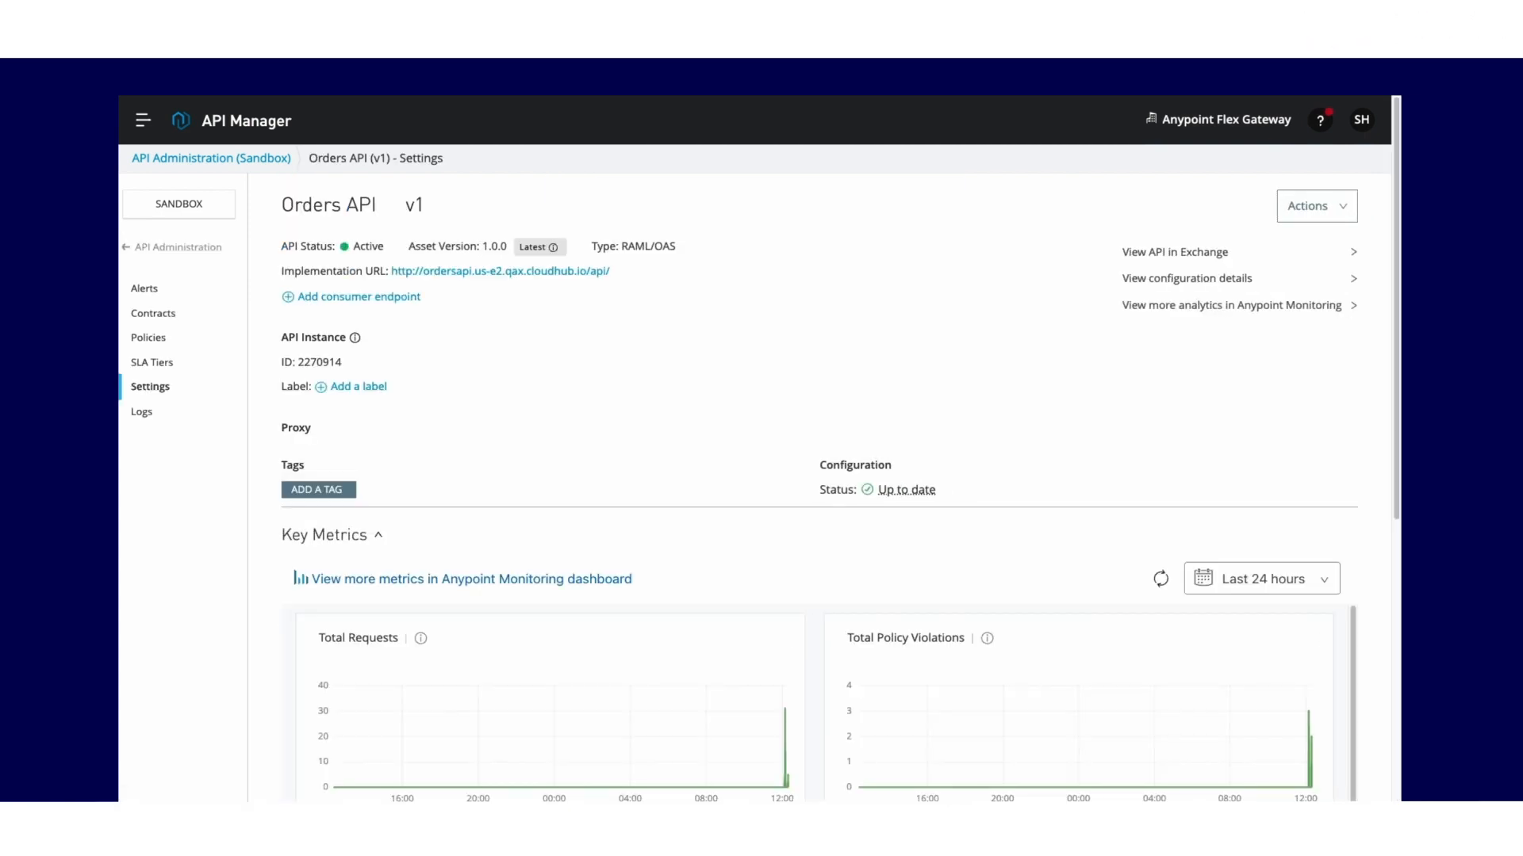
Step: Limit the Orders API Key Metrics charts to the last hour
scroll("down", 3)
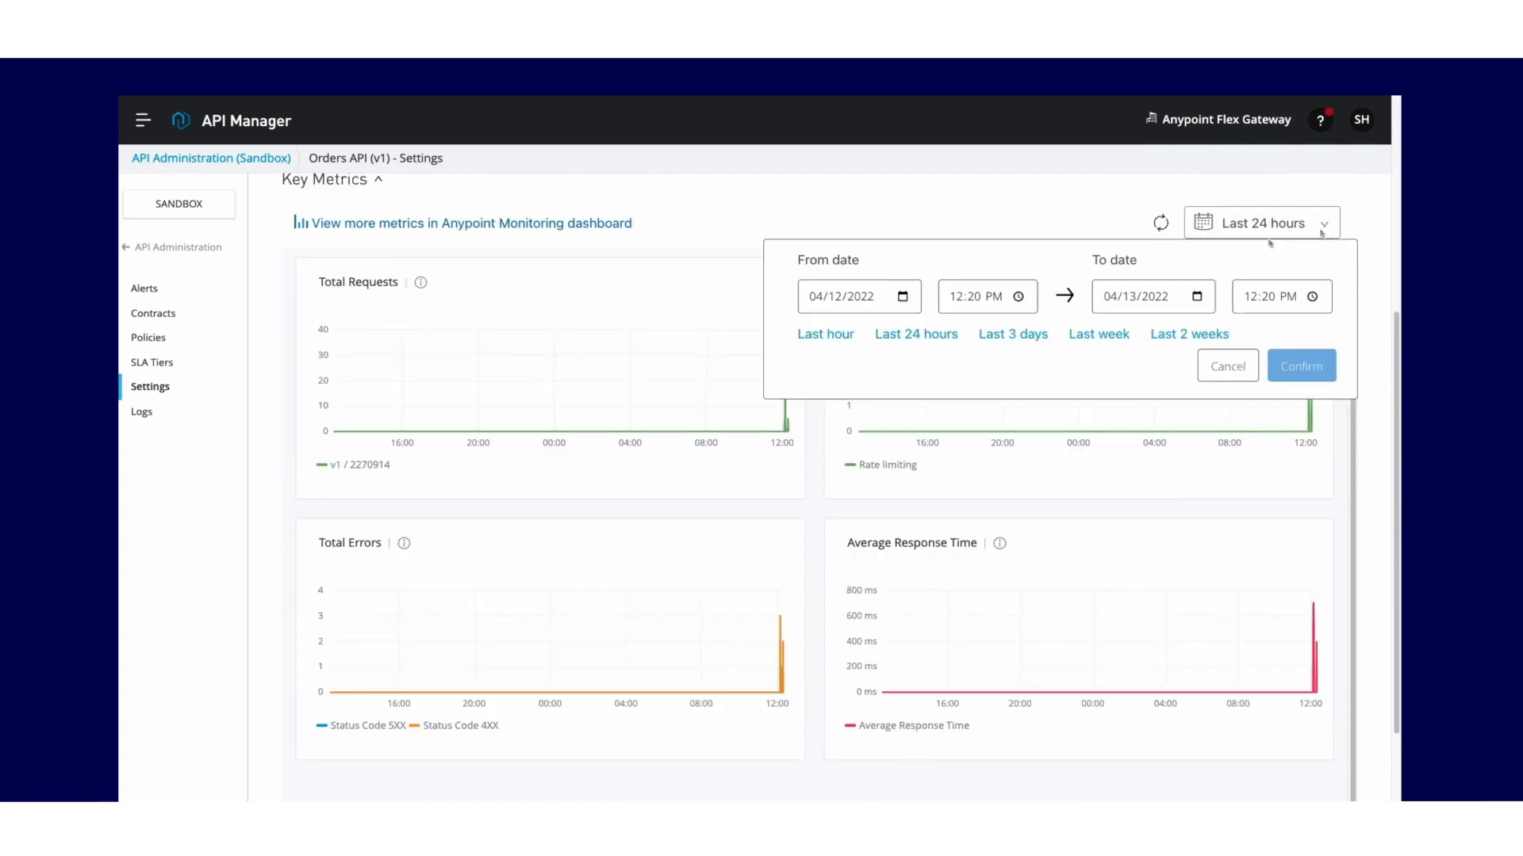
left_click(825, 333)
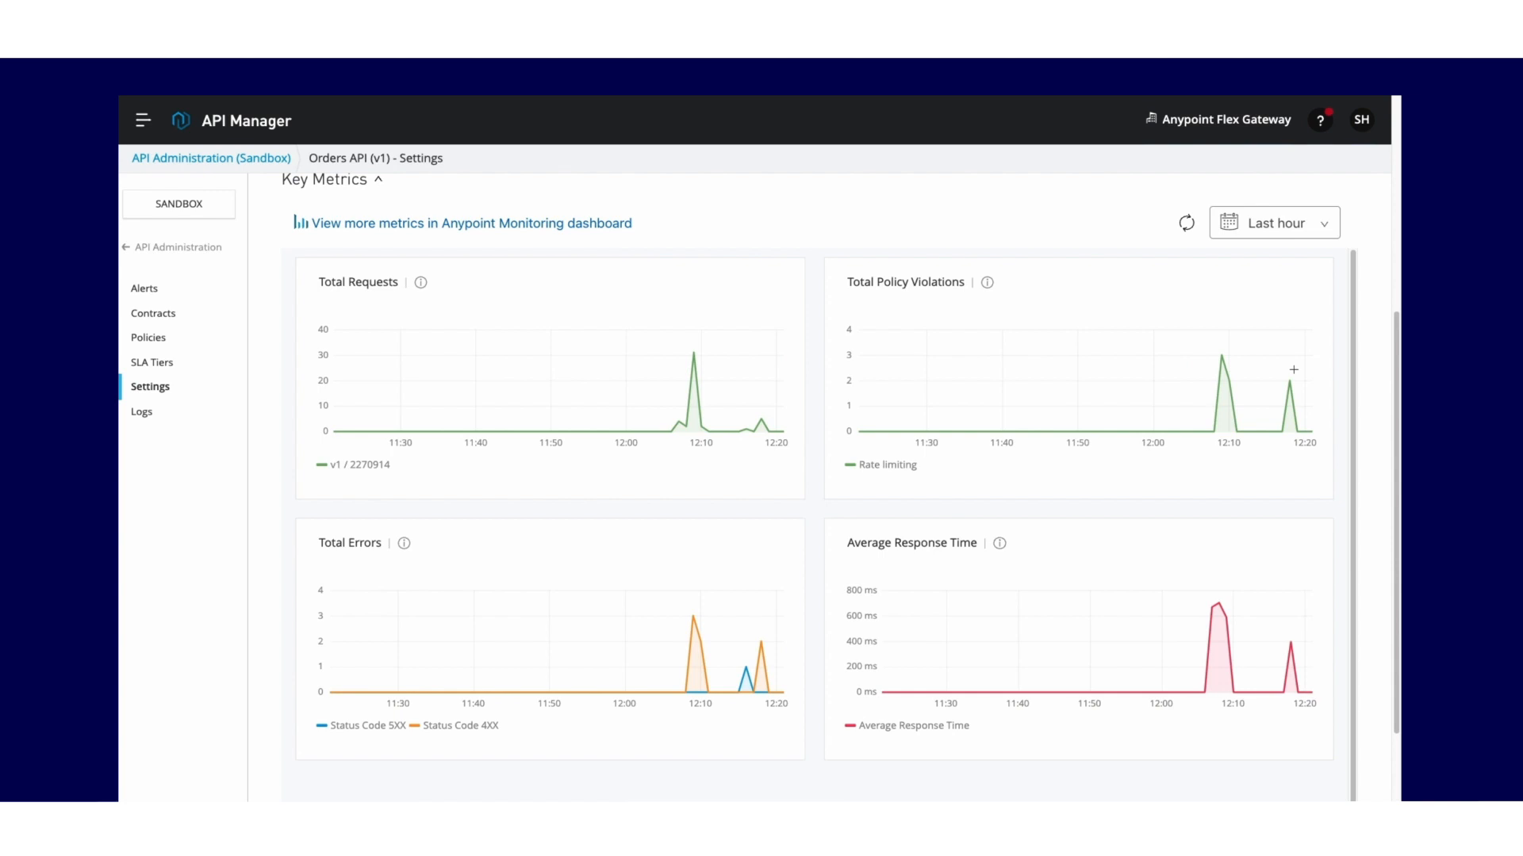
mouse_move(1236, 547)
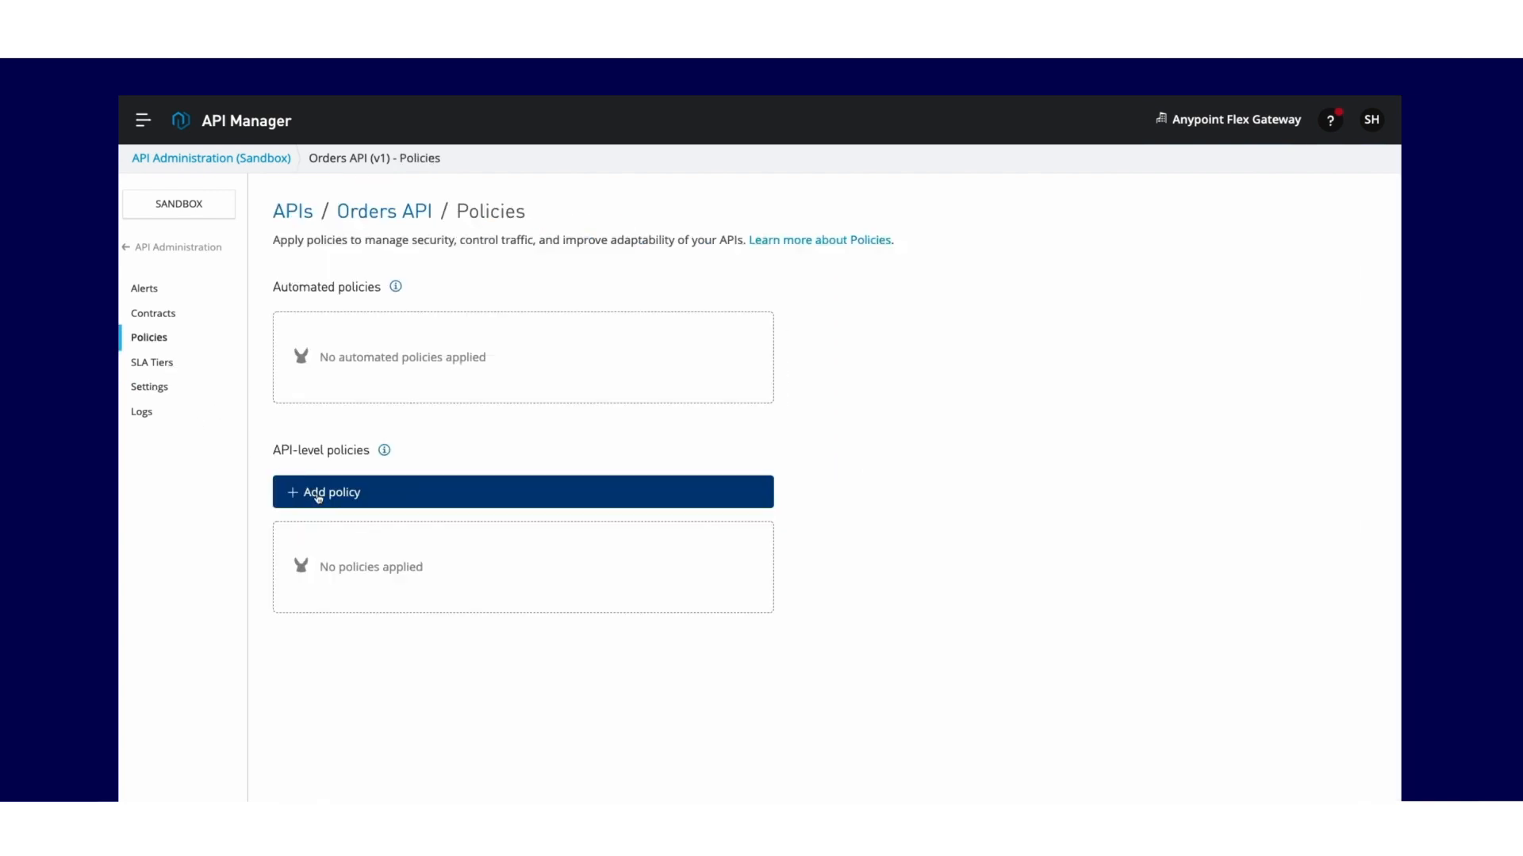
Step: Start adding a policy and browse the quality-of-service, security and troubleshooting categories before showing all
left_click(332, 492)
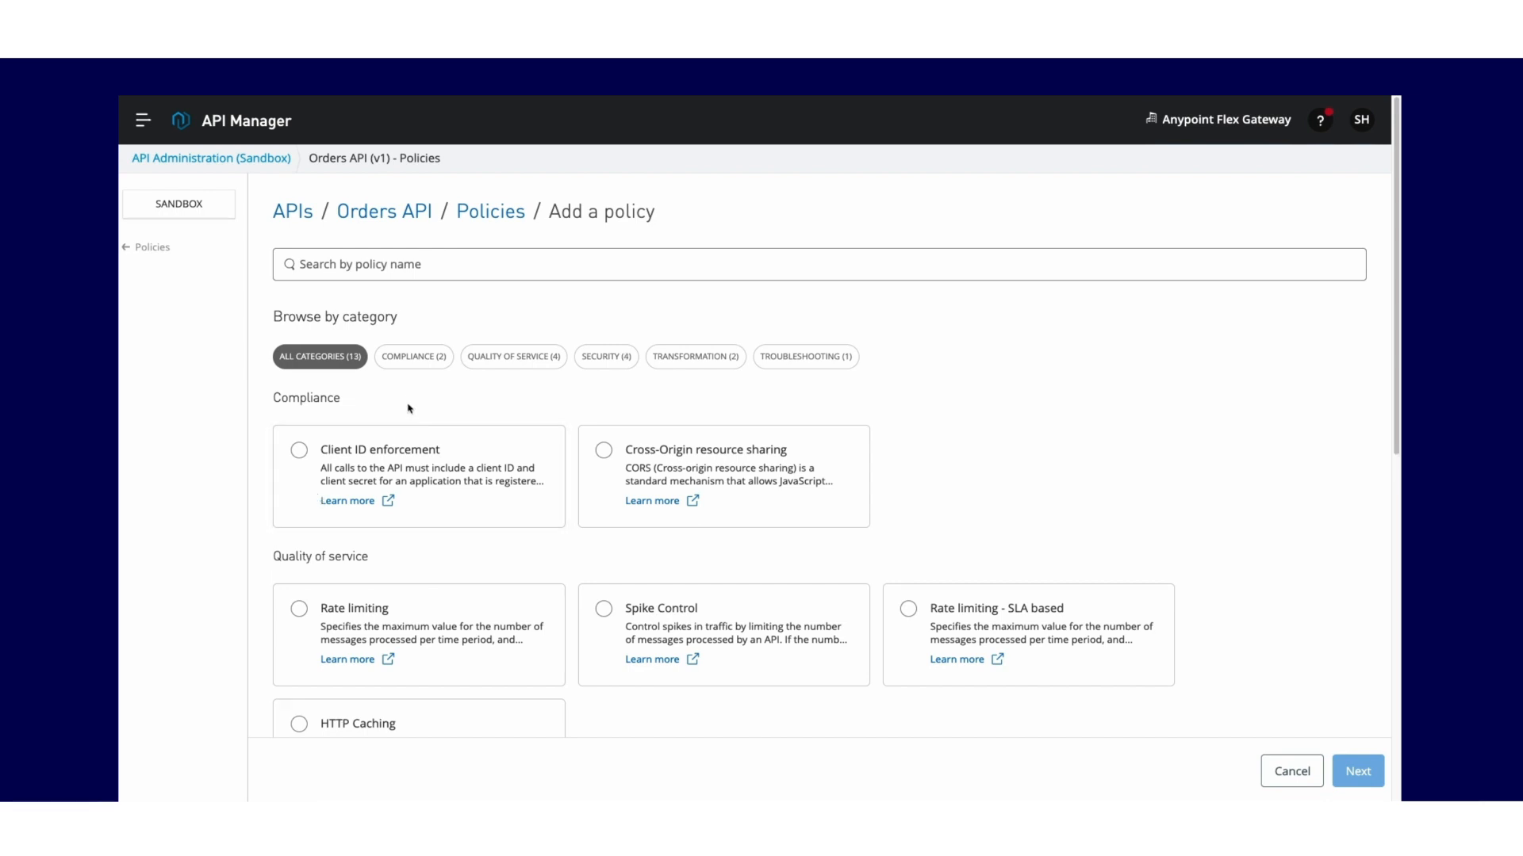
left_click(514, 357)
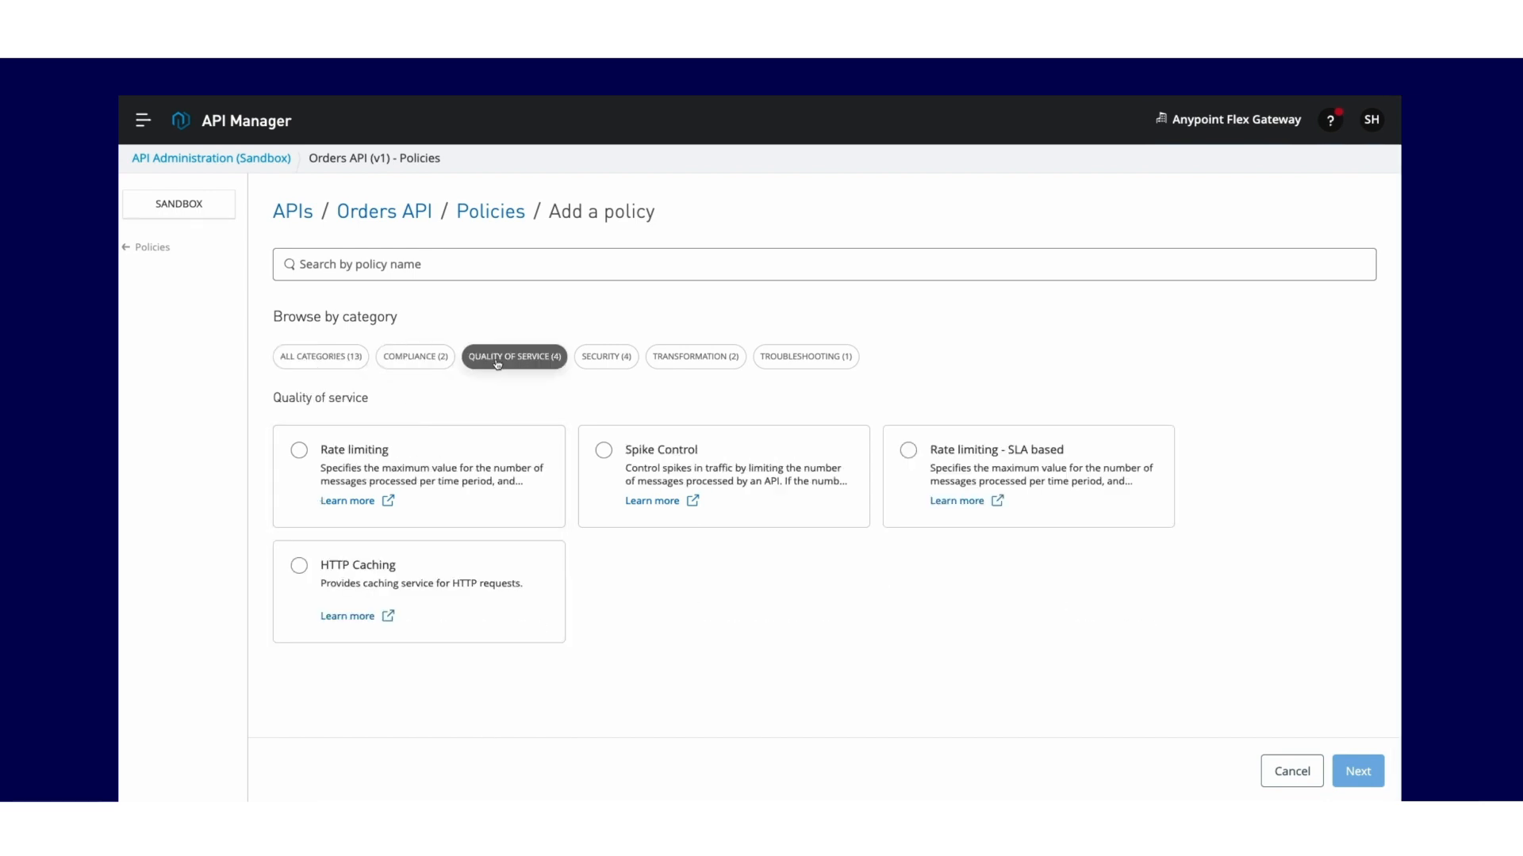
left_click(606, 357)
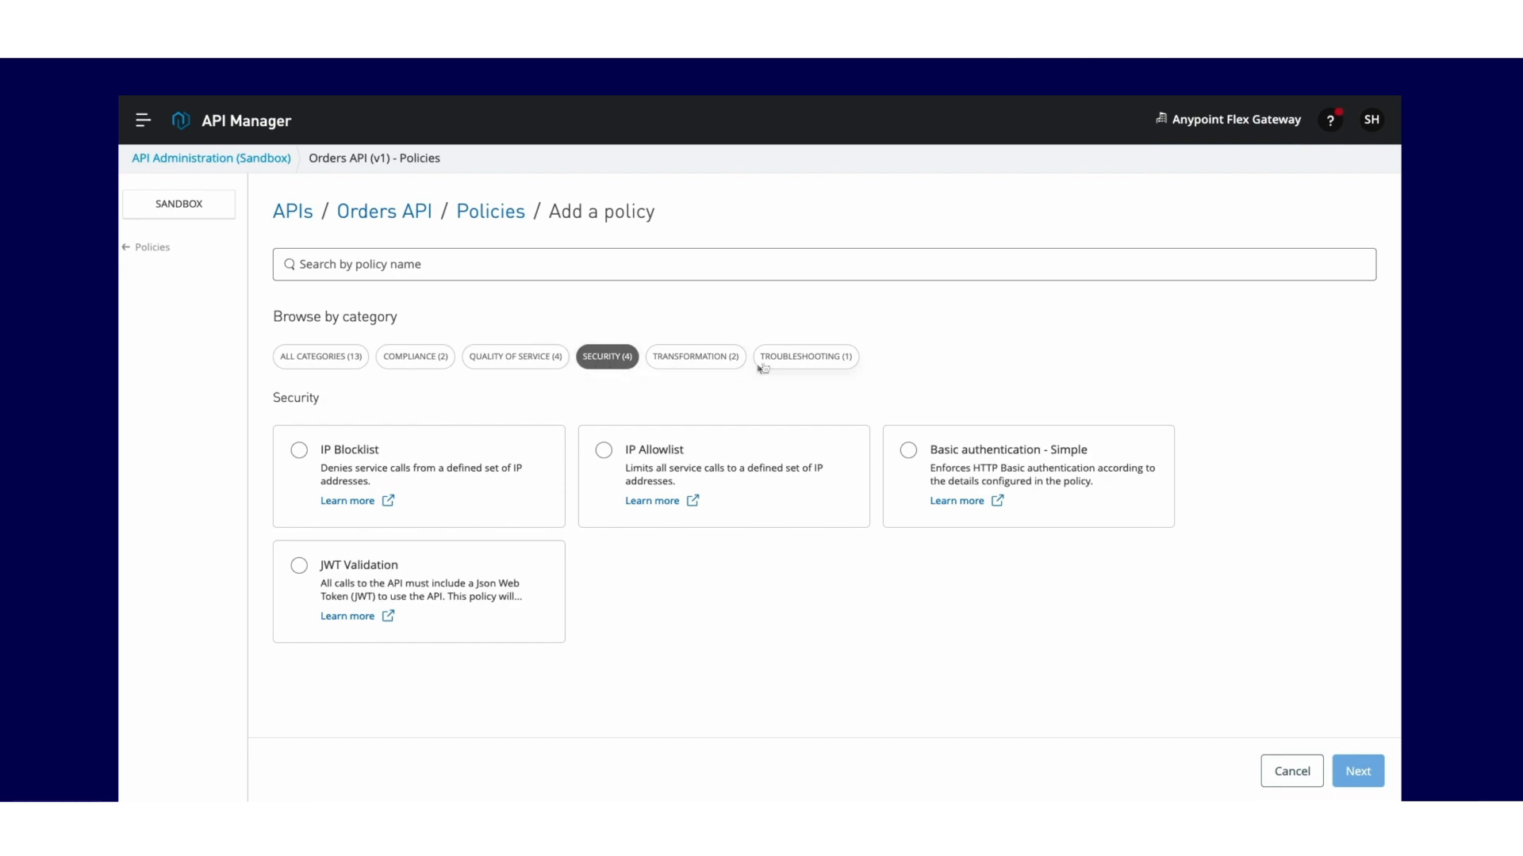
left_click(806, 357)
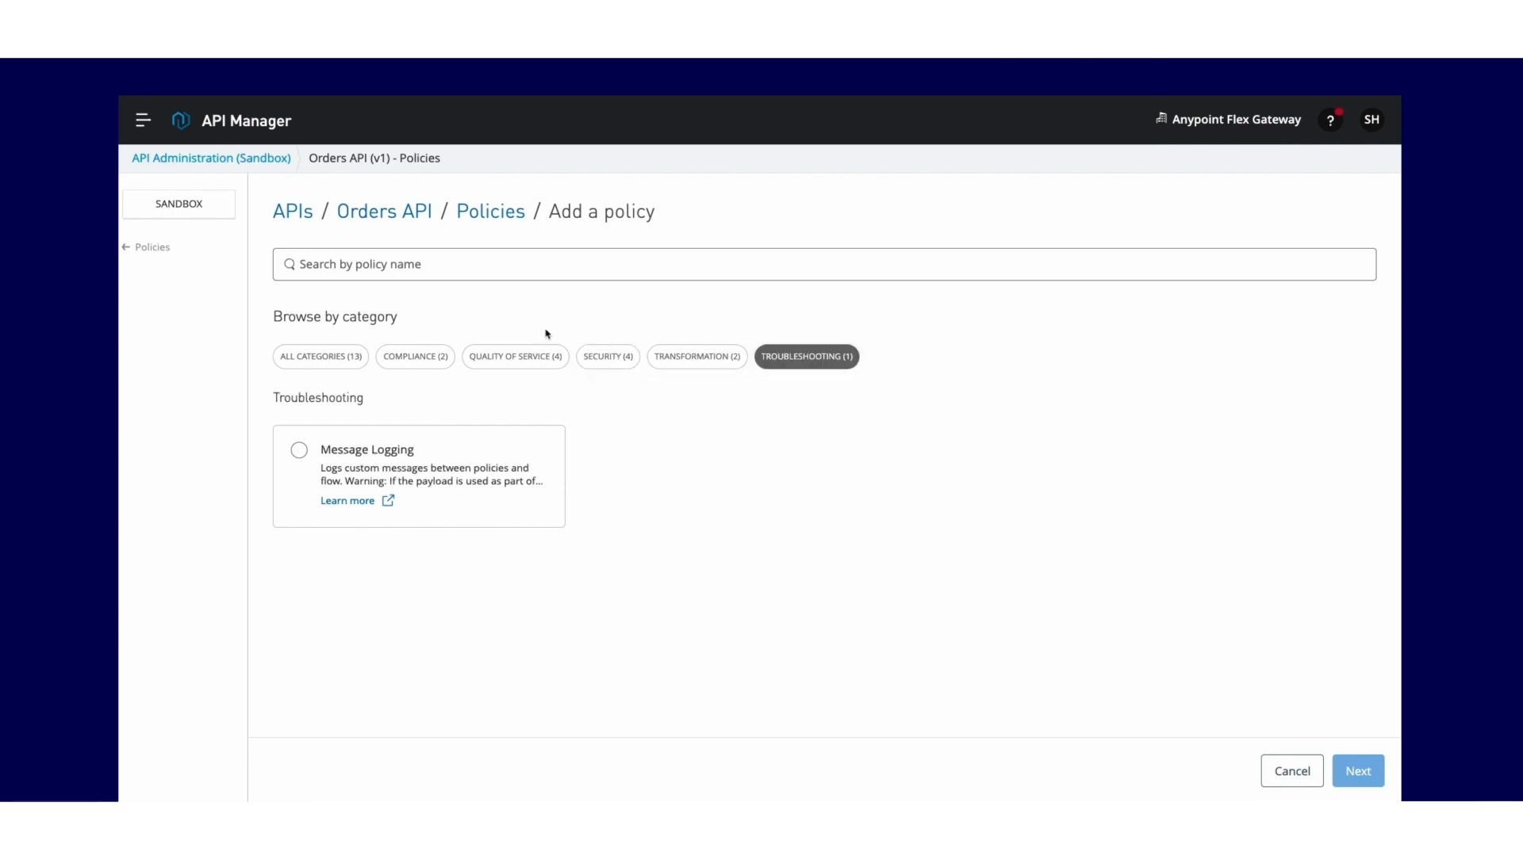
left_click(319, 357)
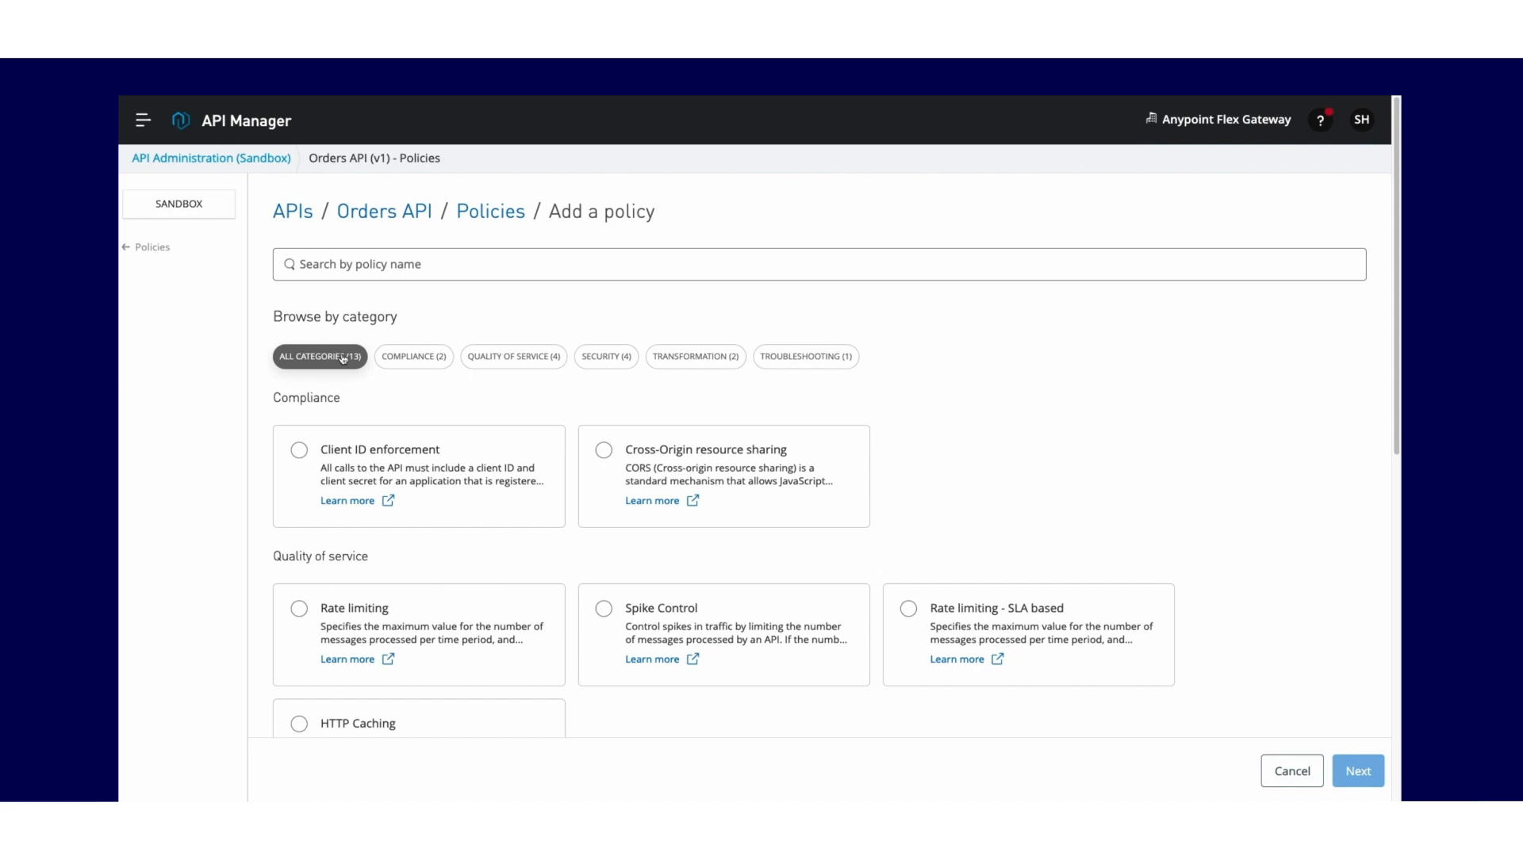
mouse_move(414, 614)
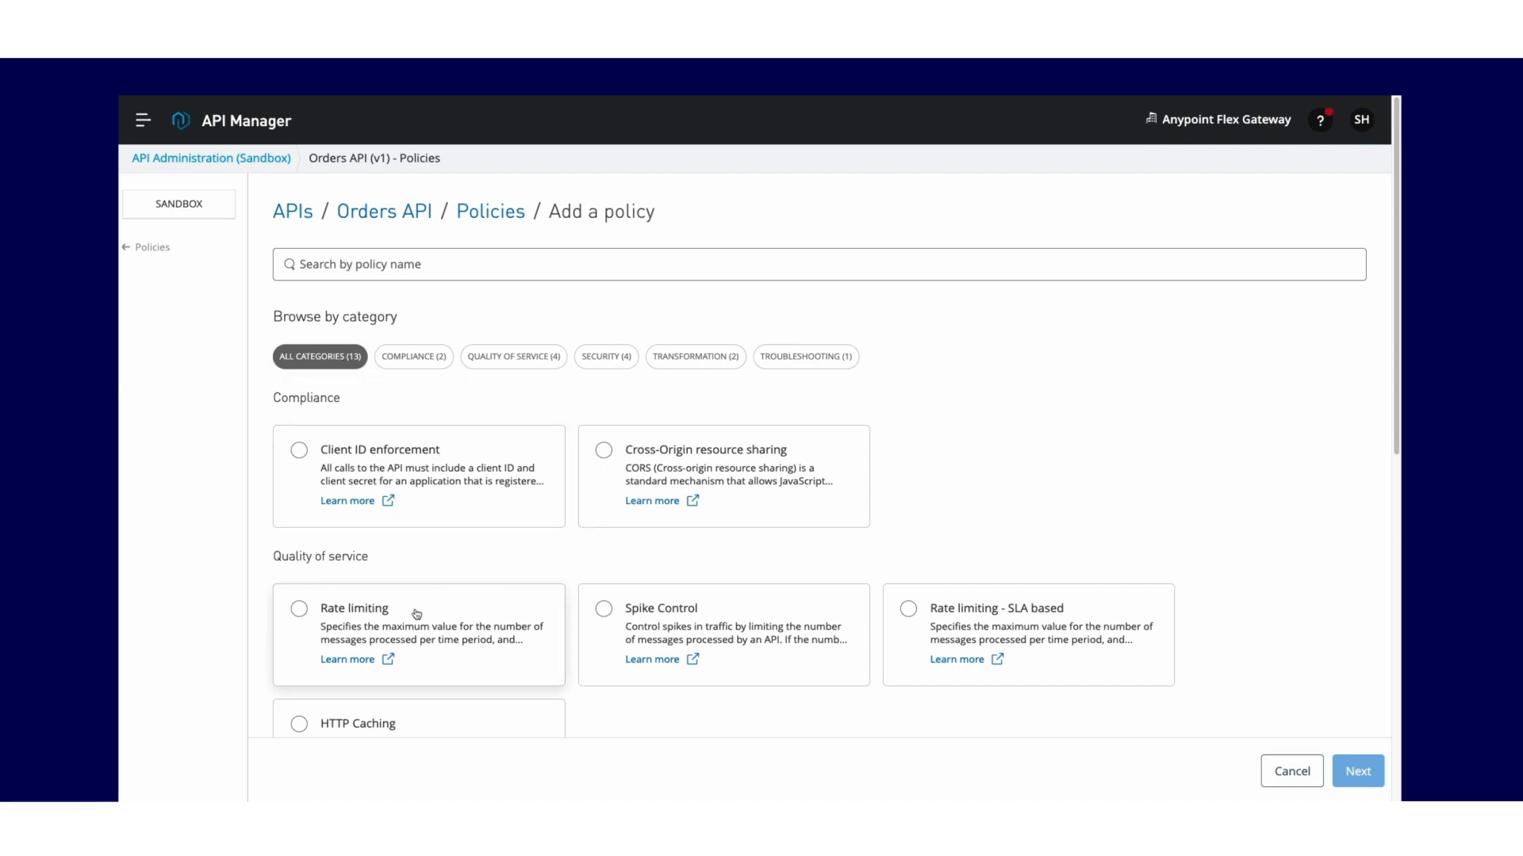
Step: Apply the Rate limiting policy at 3 requests per 30 seconds with Expose Headers enabled
left_click(298, 607)
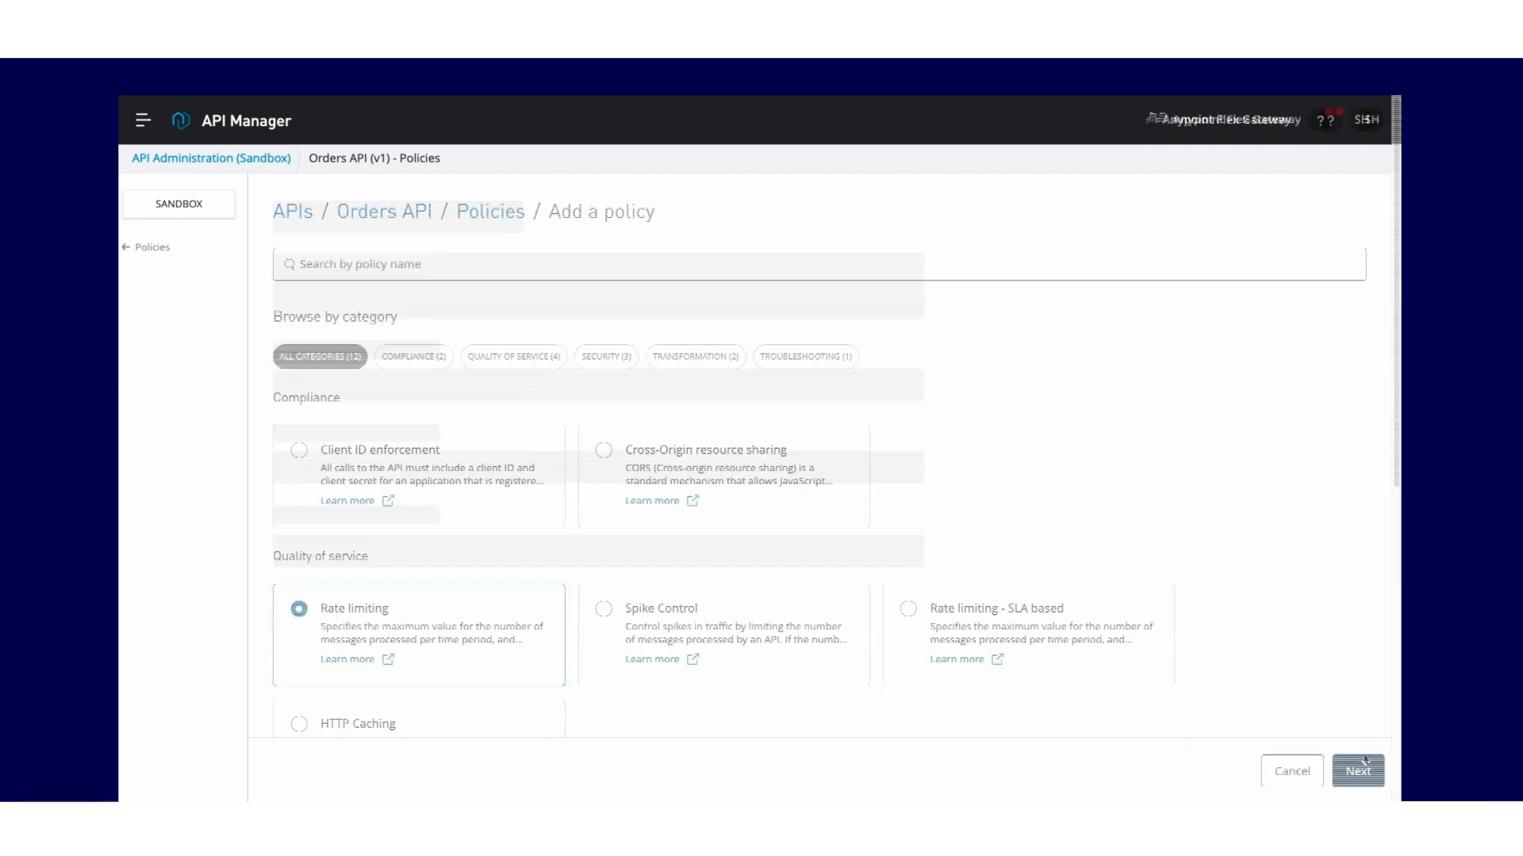
left_click(1358, 771)
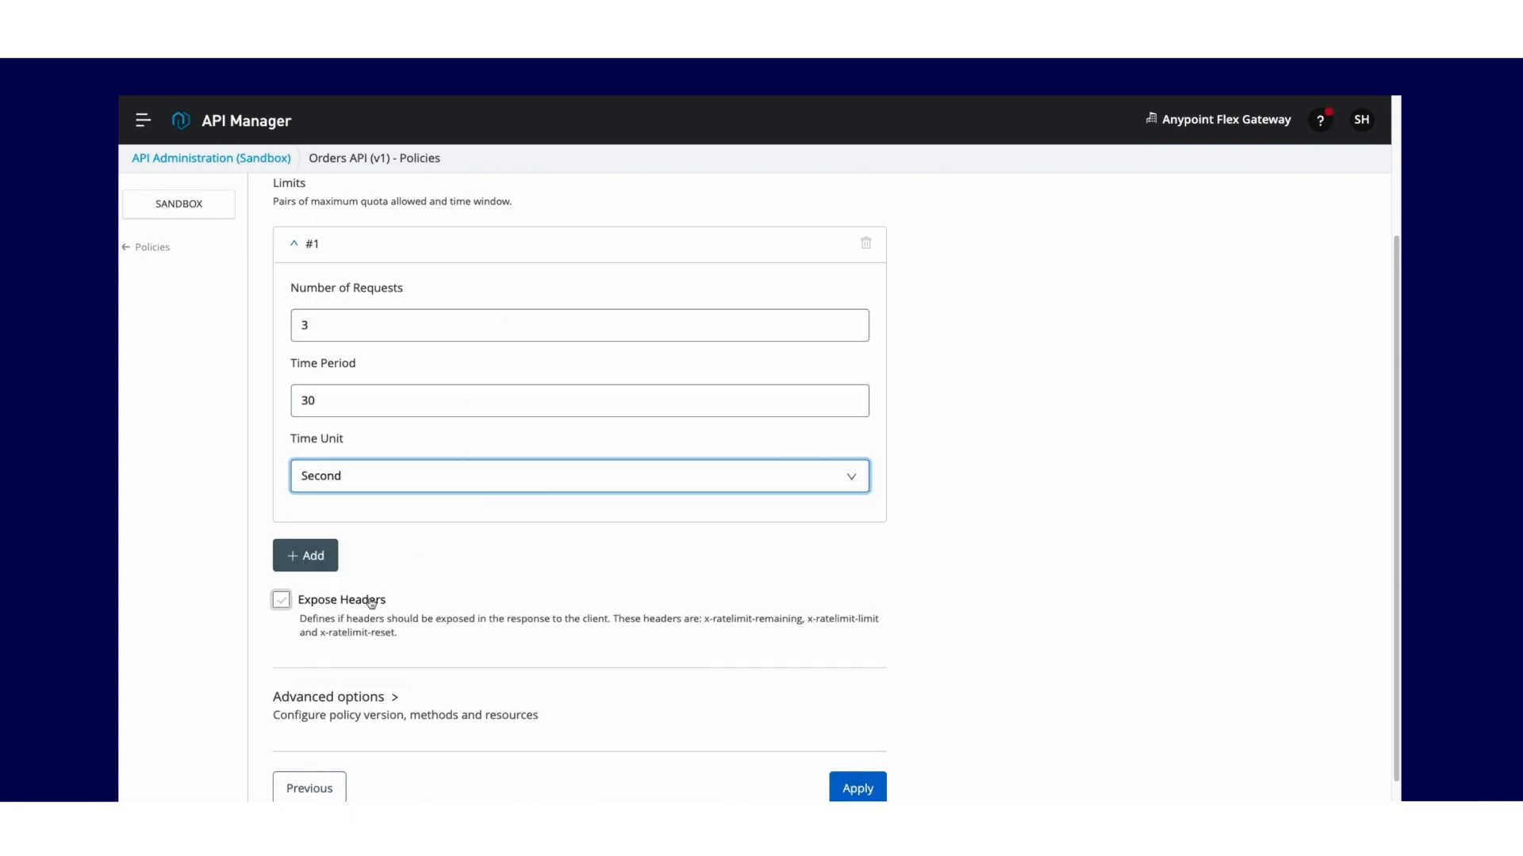
left_click(856, 788)
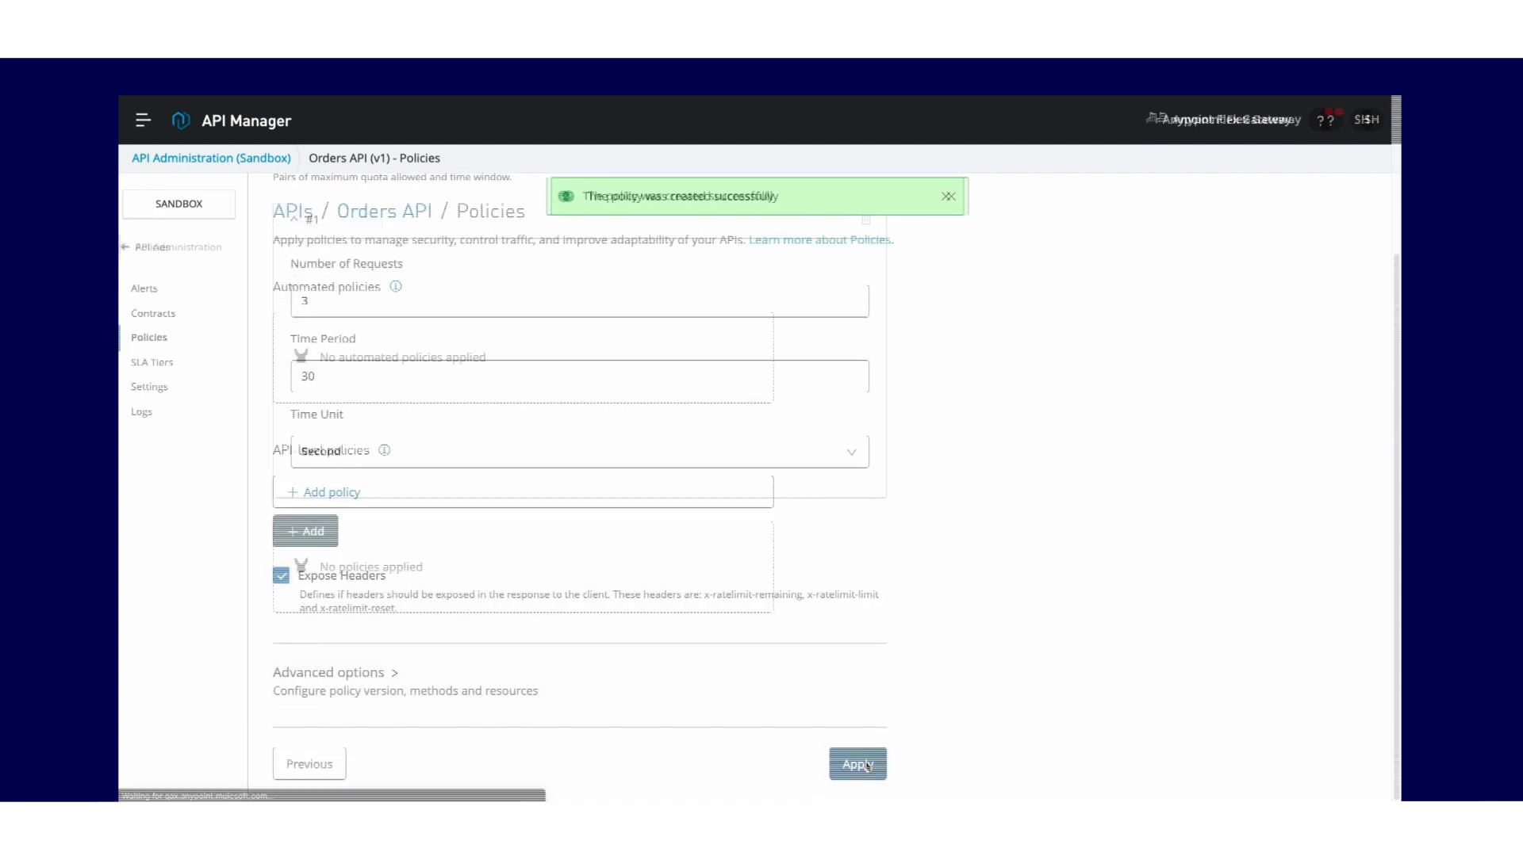
left_click(856, 762)
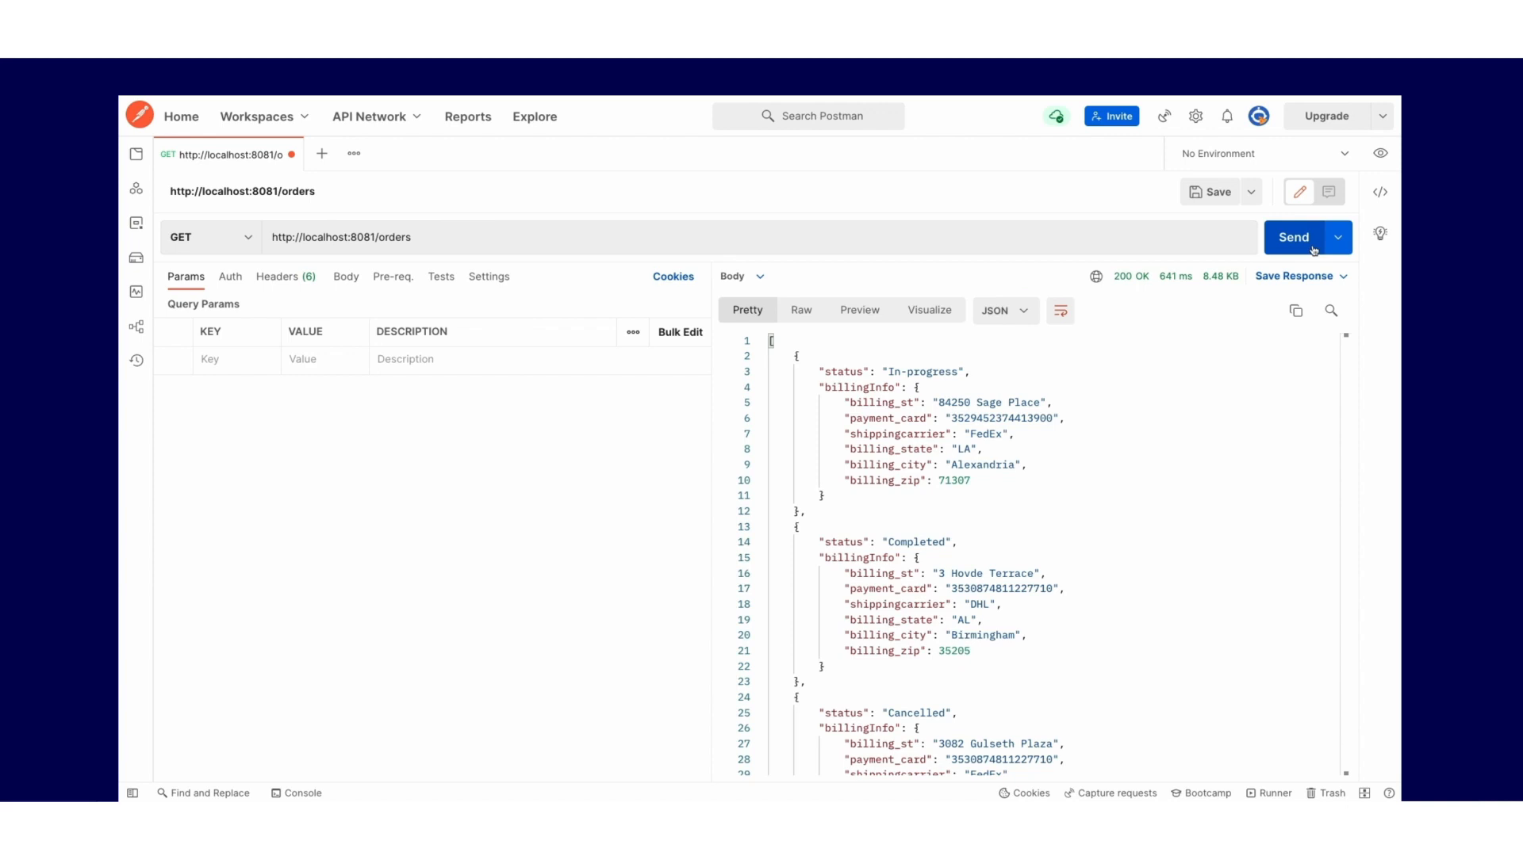
left_click(1292, 236)
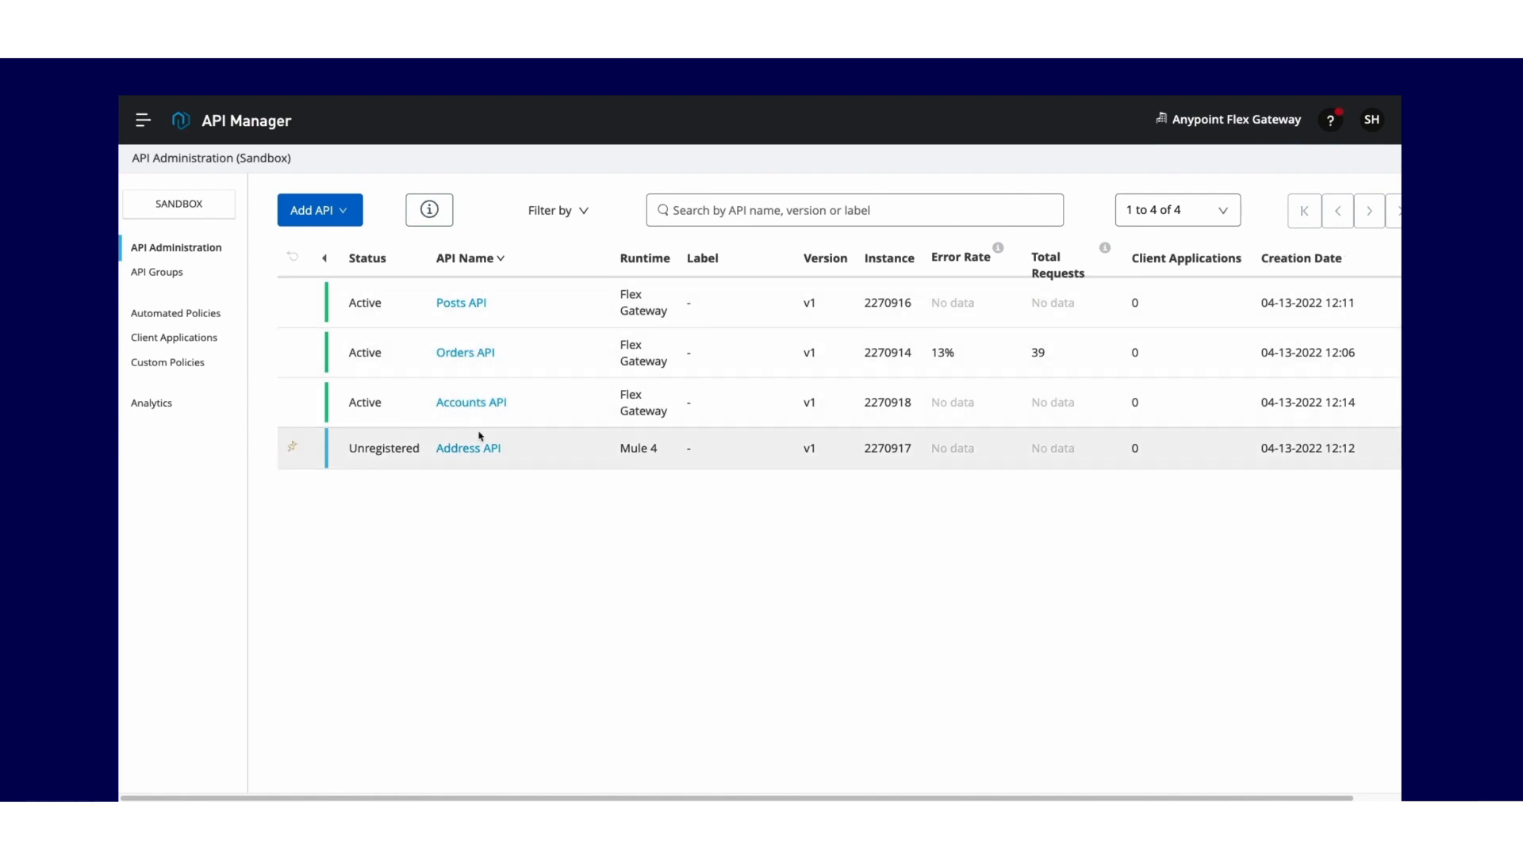
mouse_move(468, 447)
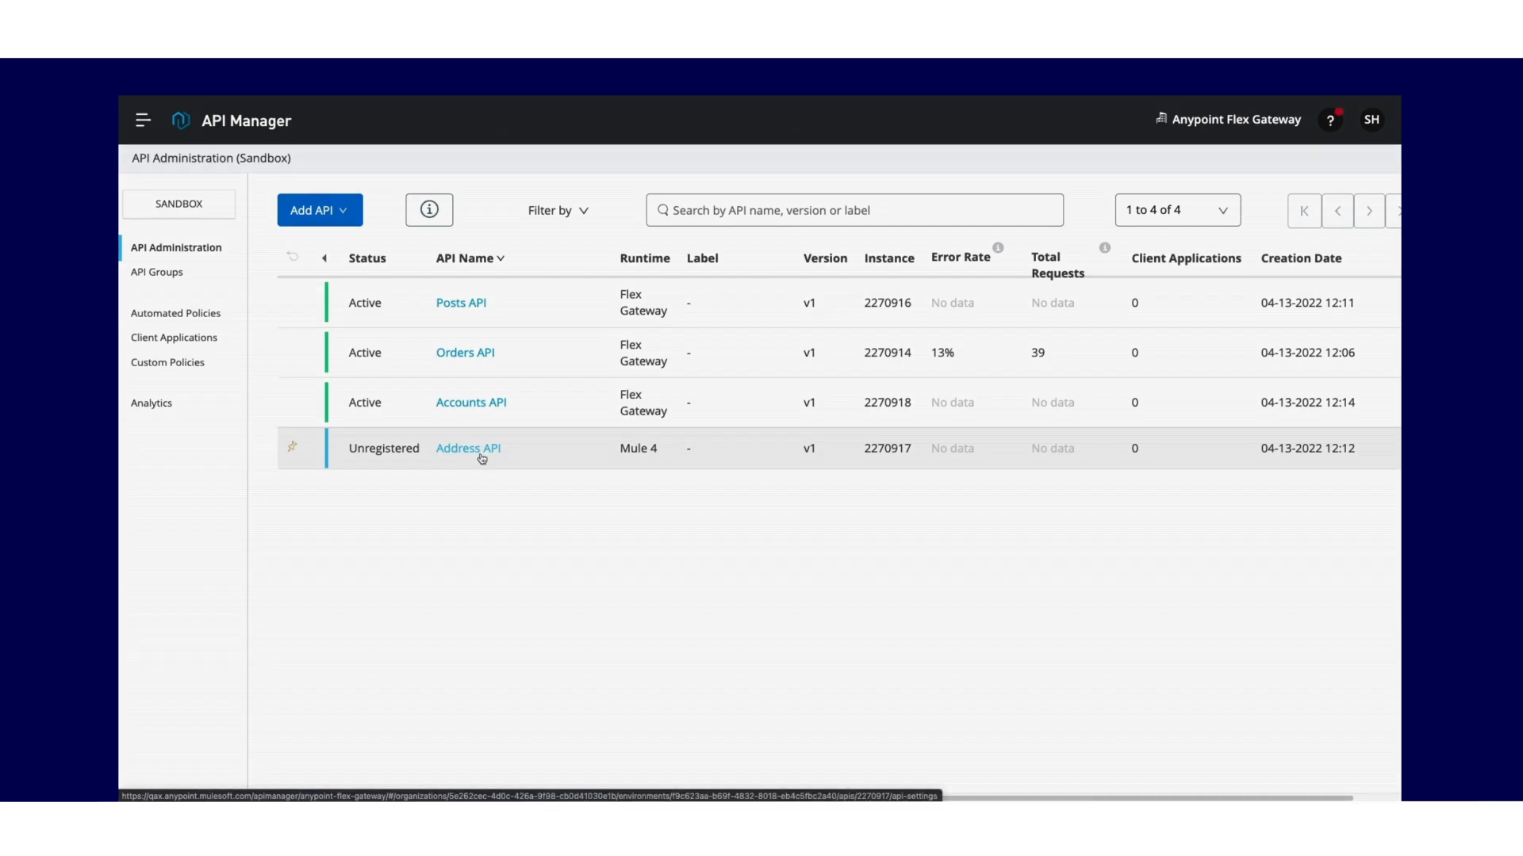